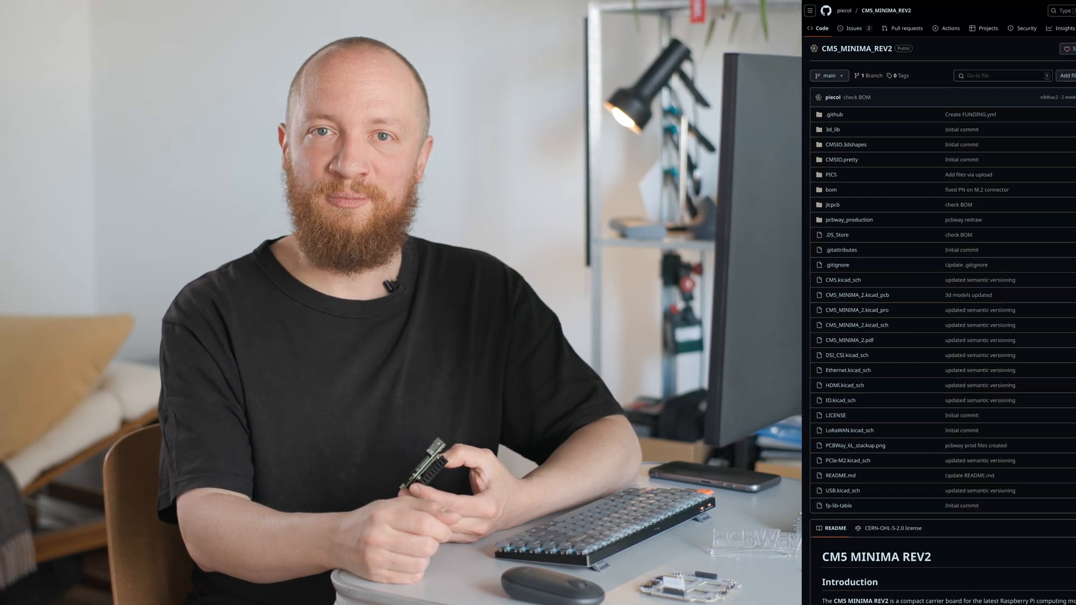
- Launch the Schematic Editor on CM5_MINIMA_2.kicad_sch from the project manager
scroll("down", 3)
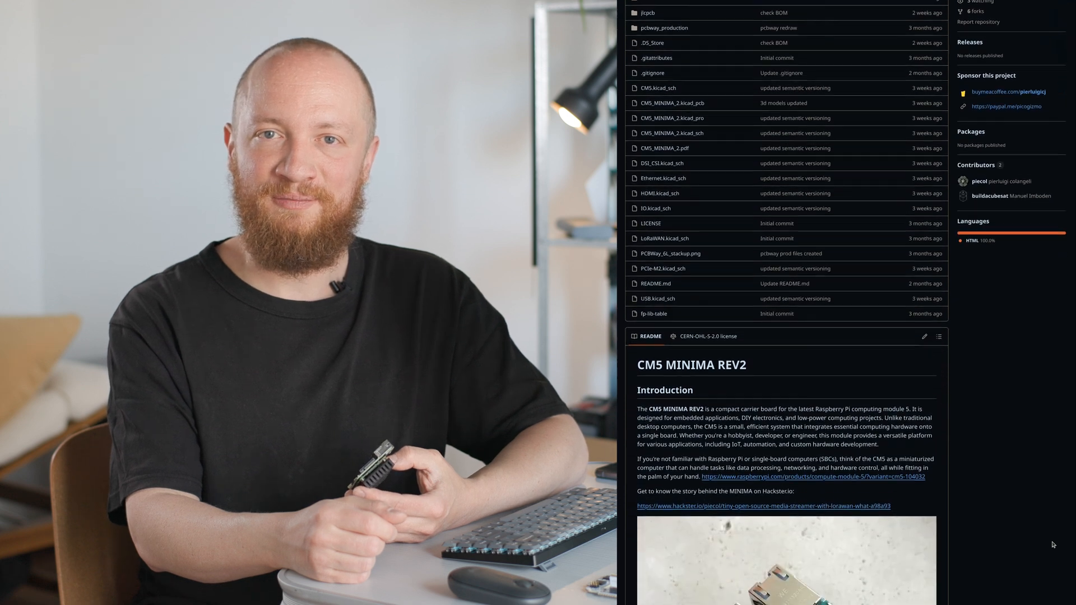
scroll("down", 3)
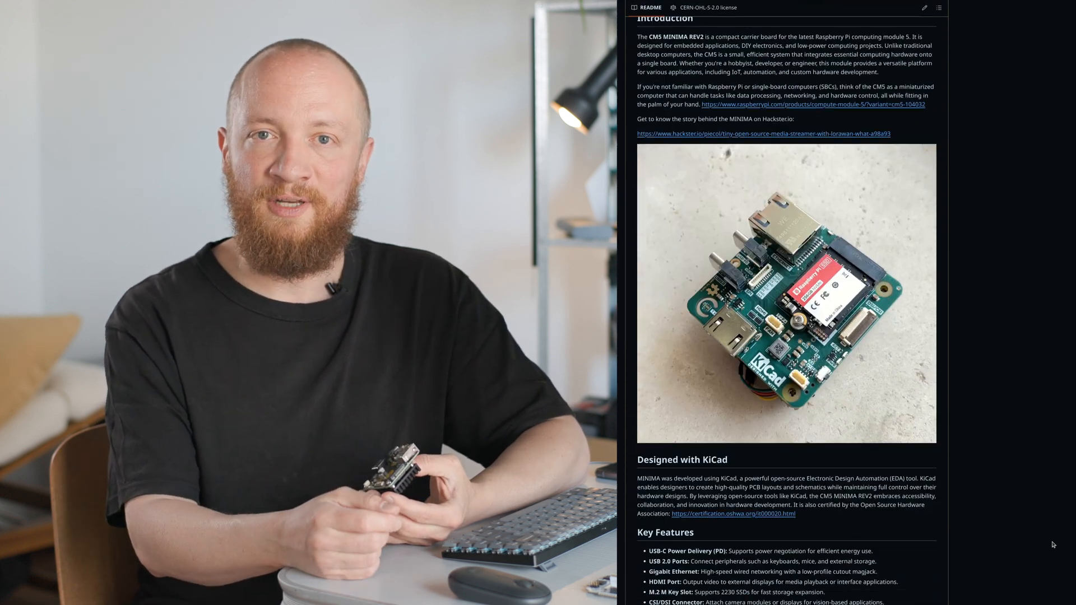
scroll("down", 3)
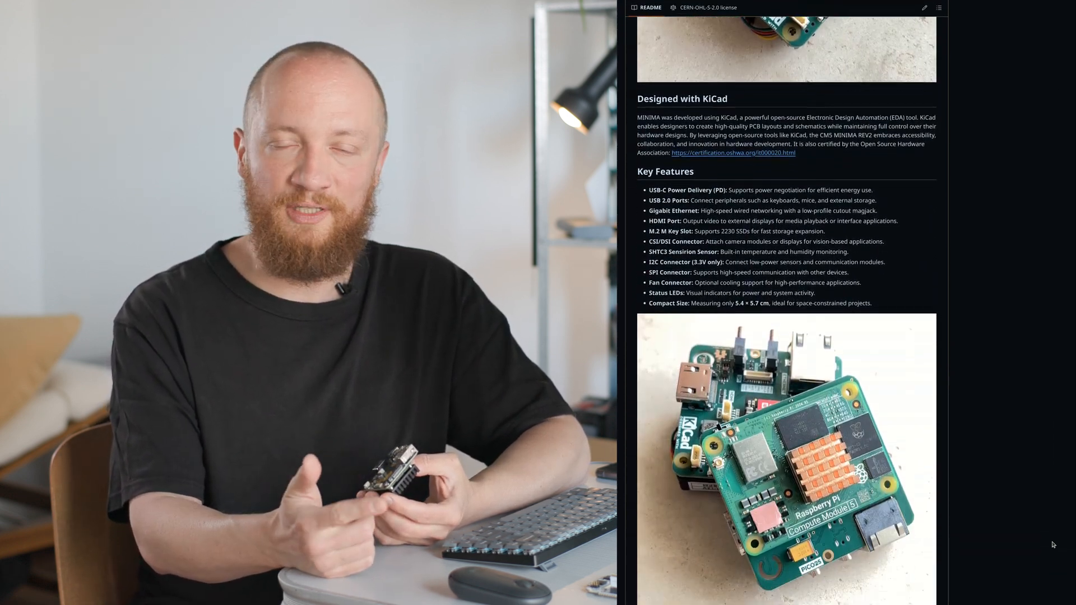
scroll("down", 3)
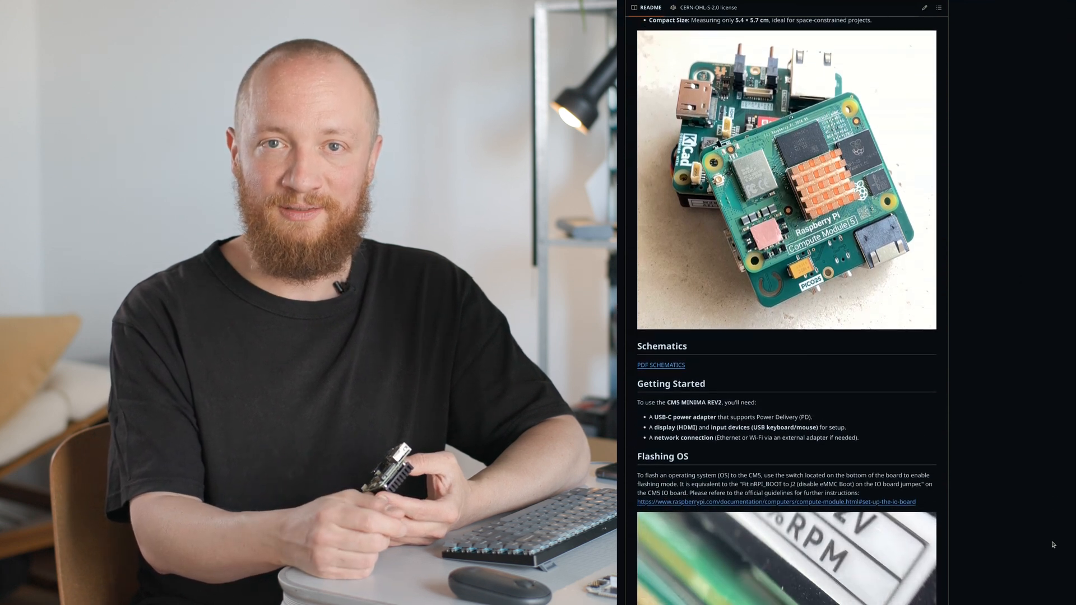
scroll("down", 3)
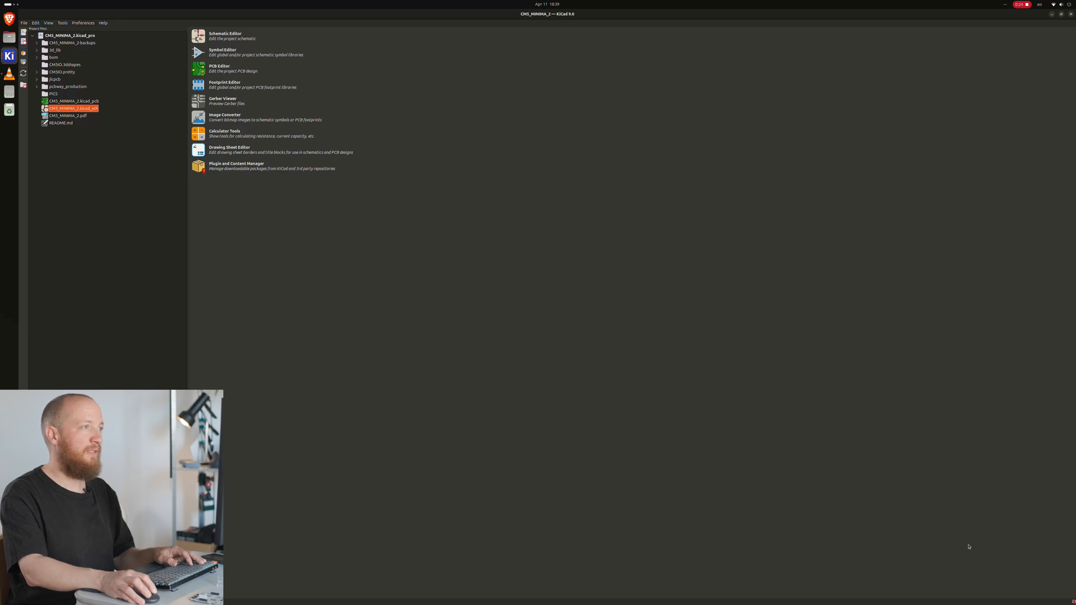
double_click(72, 107)
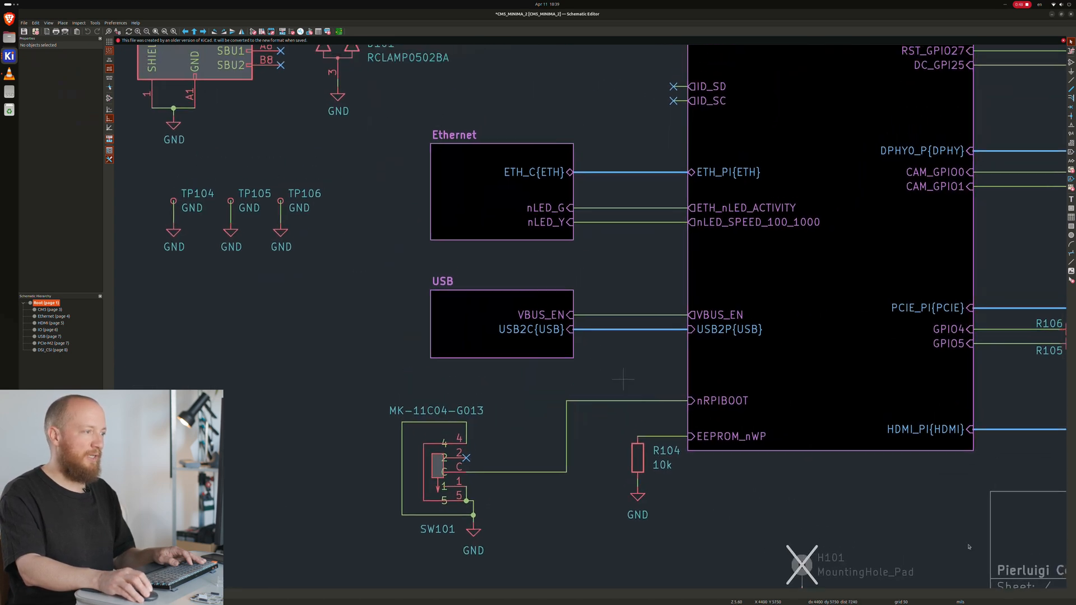
- On the IOs sheet, box-select and delete the fan/I2C connectors, SHTC3 sensor and power-LED driver
left_click(500, 323)
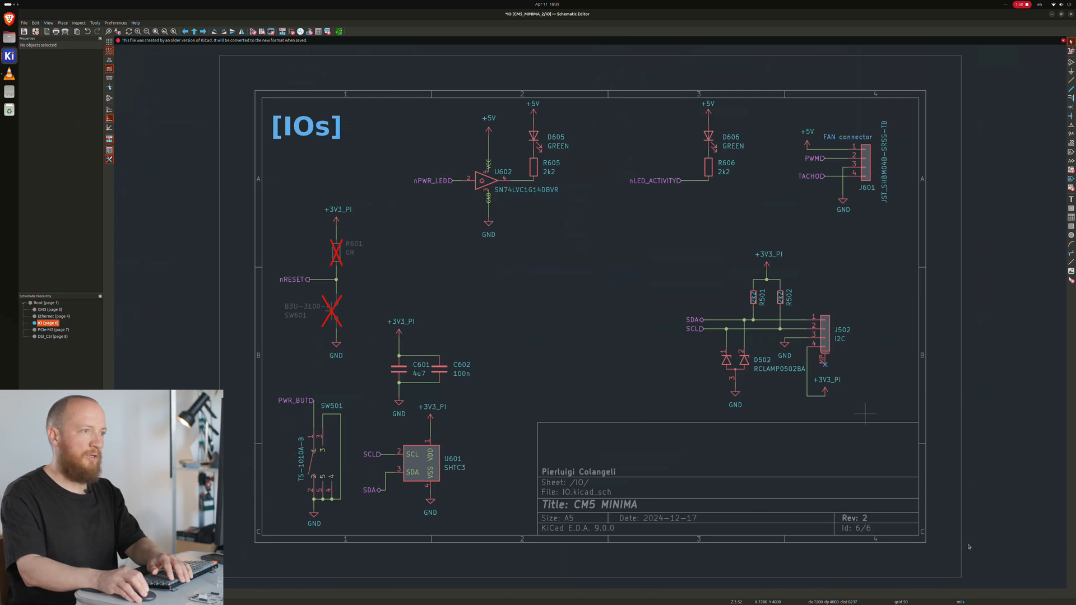
left_click_drag(679, 236, 861, 411)
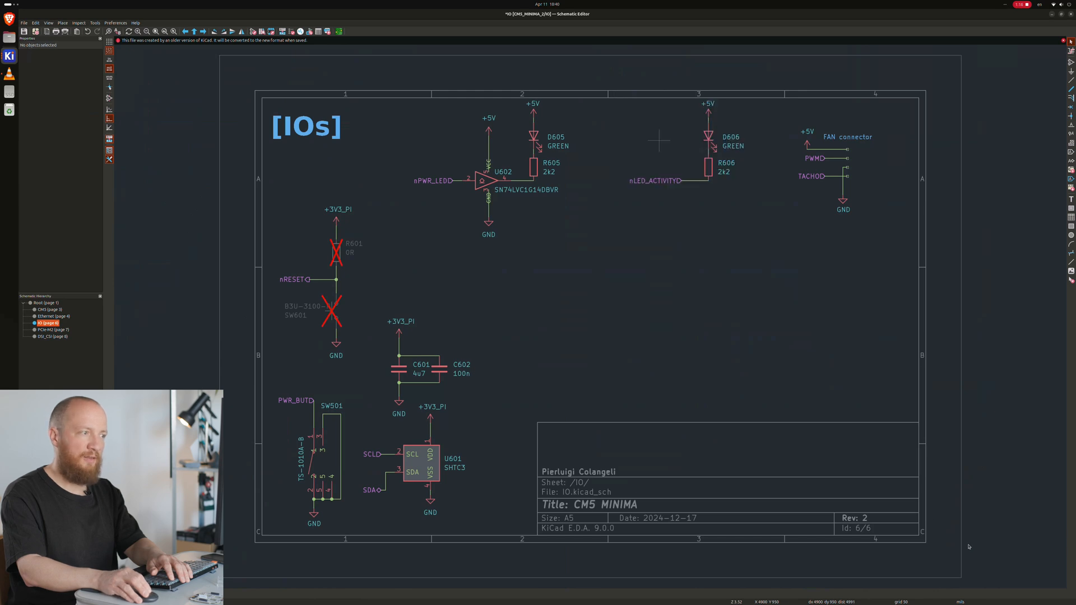
left_click_drag(420, 90, 584, 270)
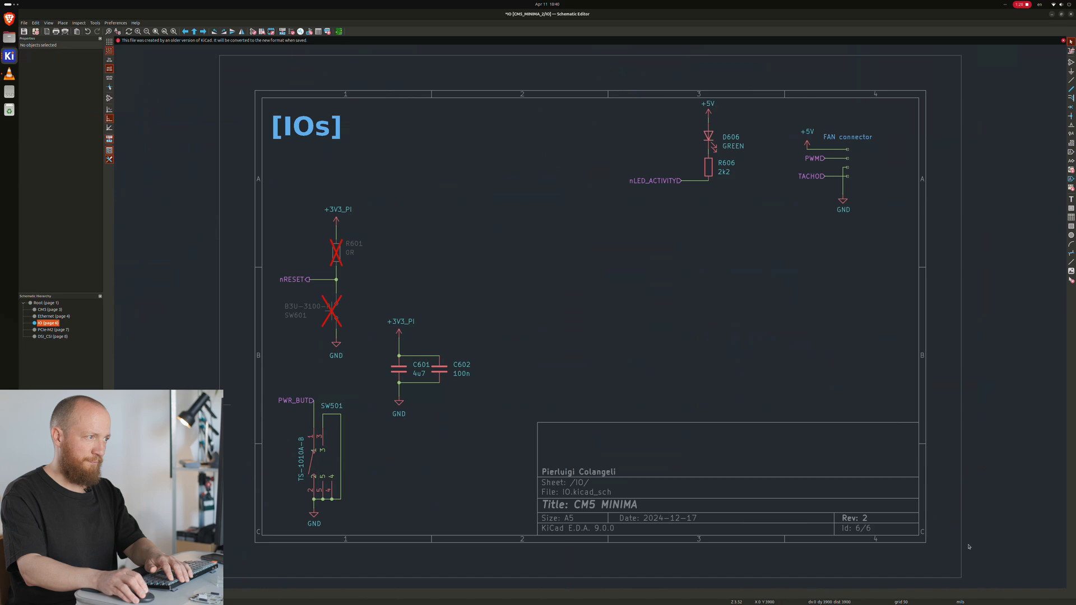
left_click(42, 303)
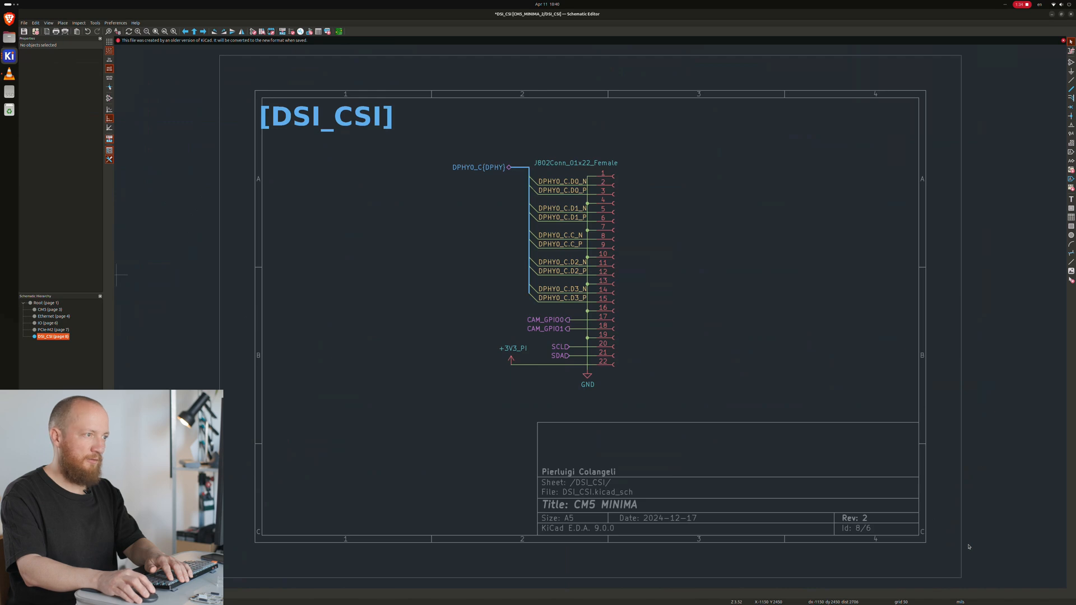
- Return to the root CM5 MINIMA schematic sheet via the hierarchy panel
left_click(45, 303)
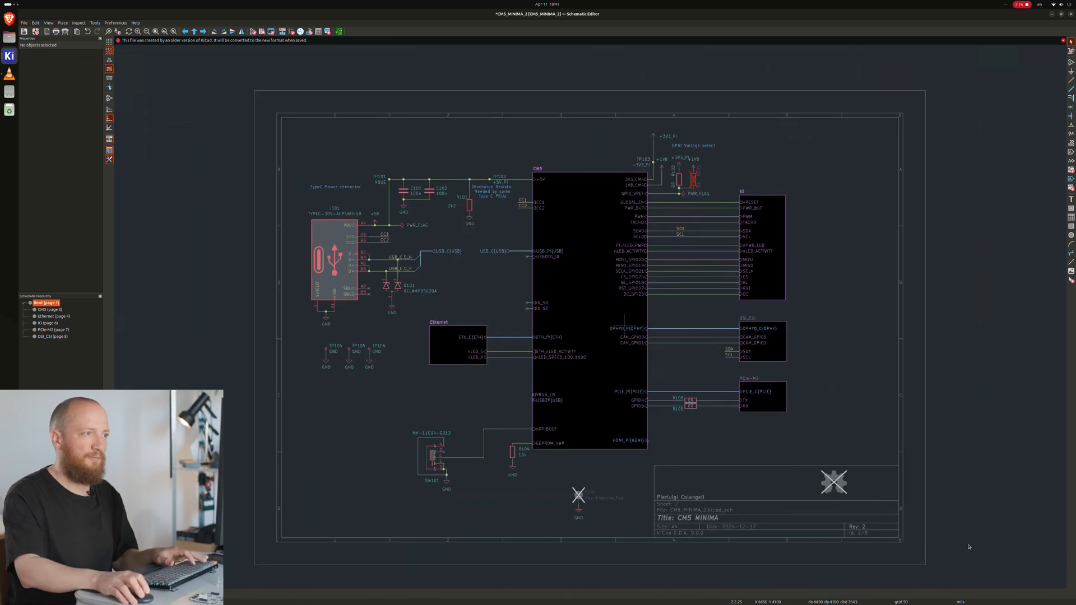
mouse_move(630, 370)
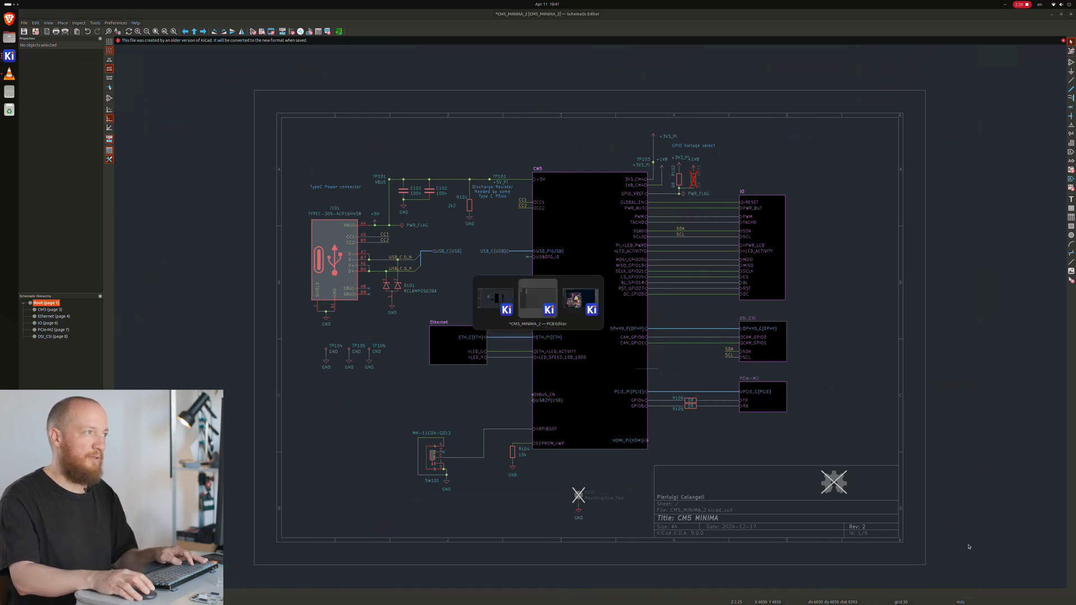
- Run Update PCB from Schematic, allowing locked footprints to change, and apply the changes
left_click(548, 309)
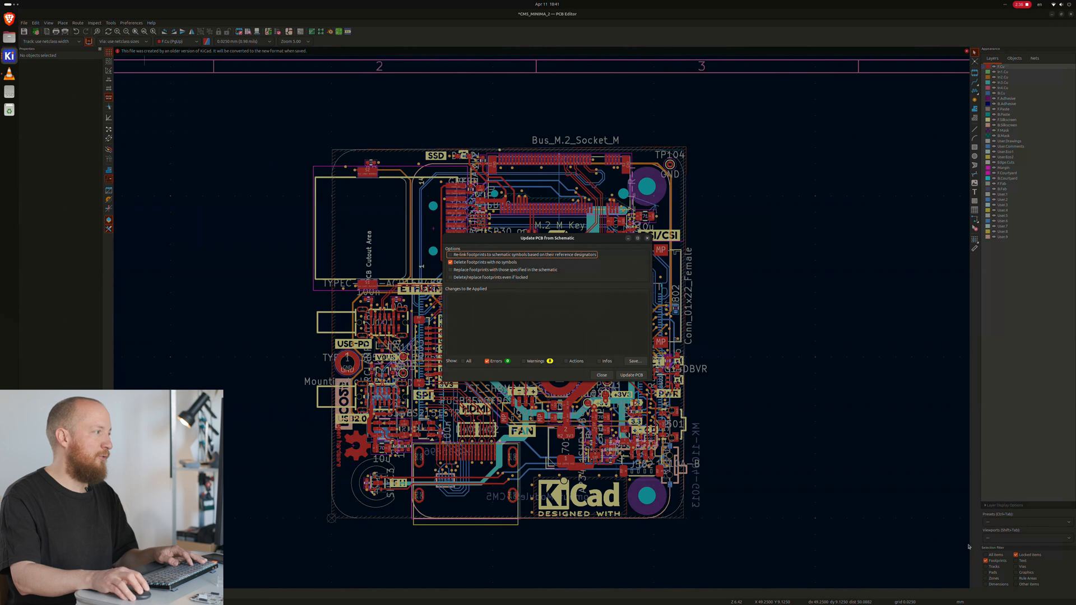
left_click(451, 277)
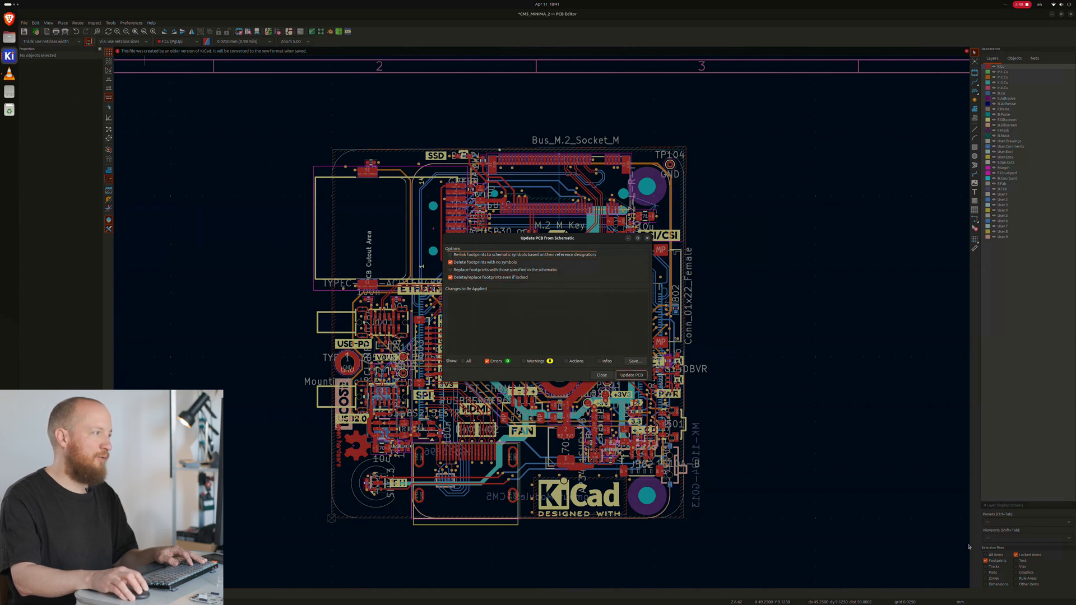
left_click(600, 374)
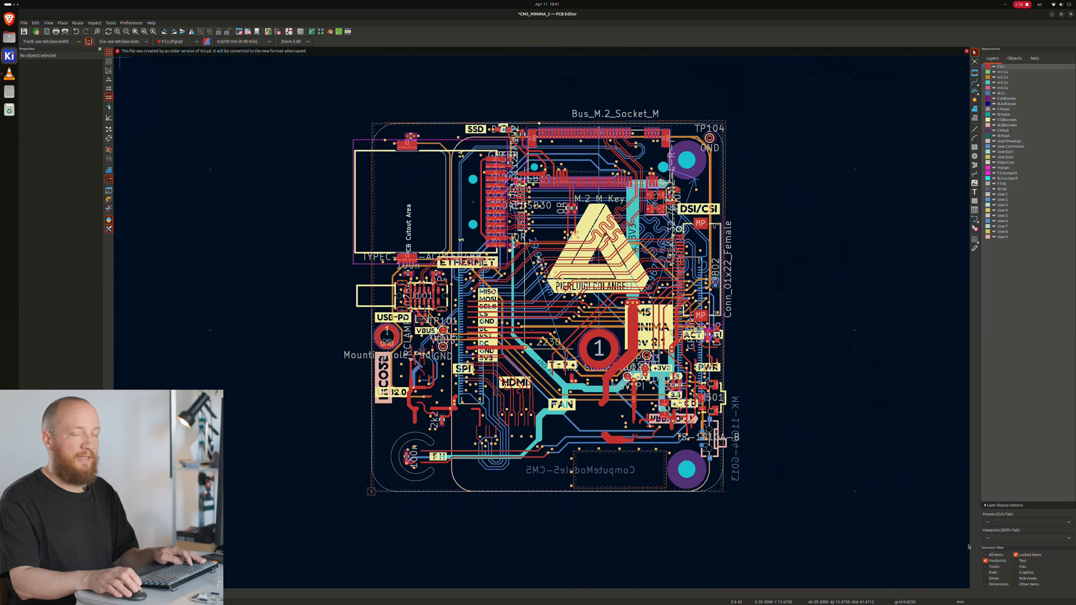
- Run Cleanup Tracks & Vias: build the change list, then apply it to the board
left_click(112, 16)
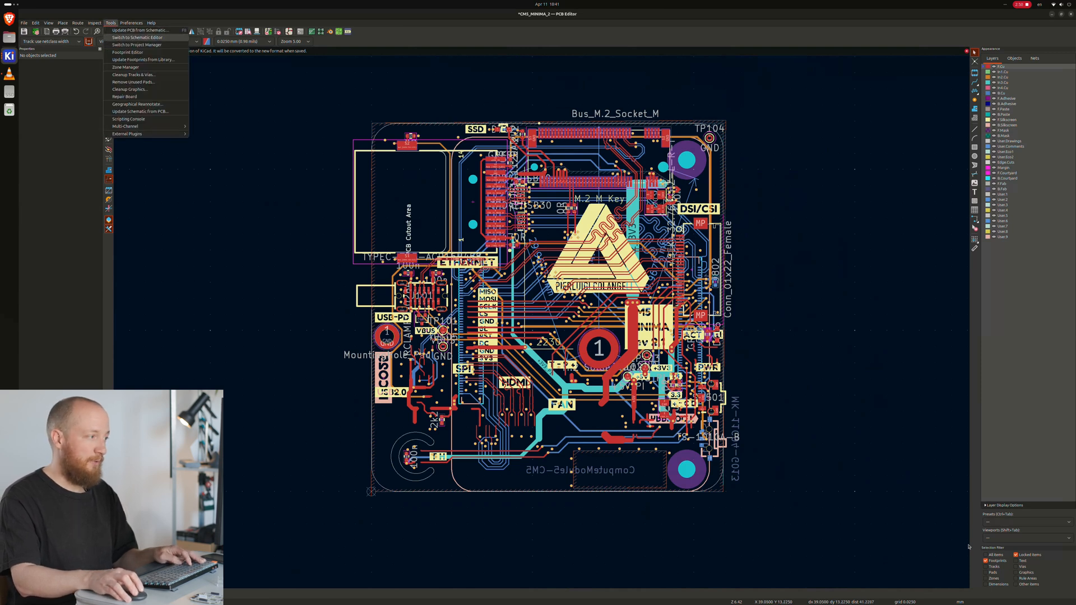
left_click(133, 74)
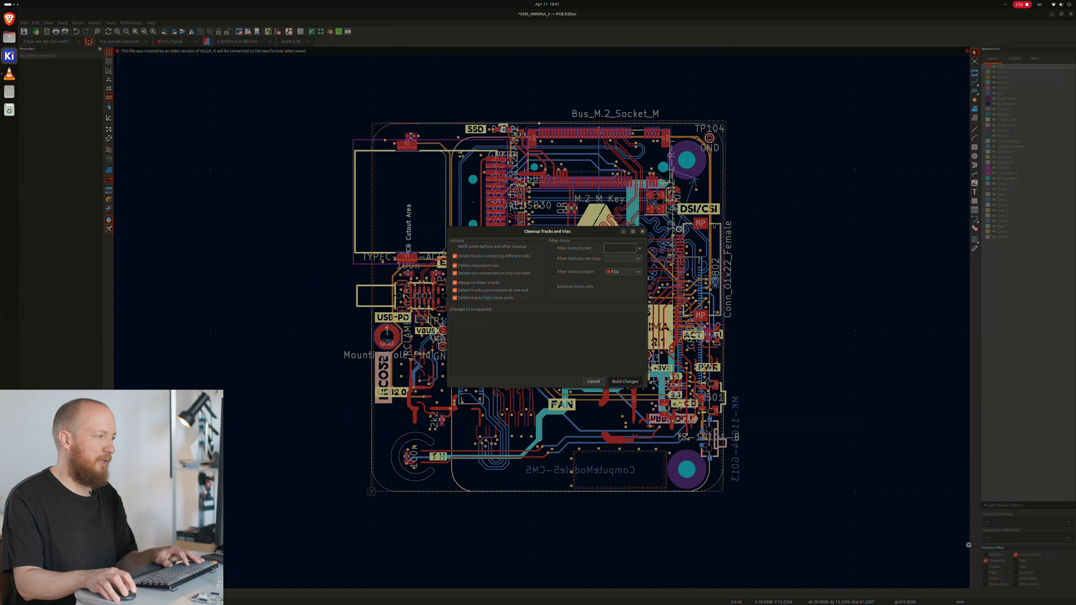
left_click(625, 380)
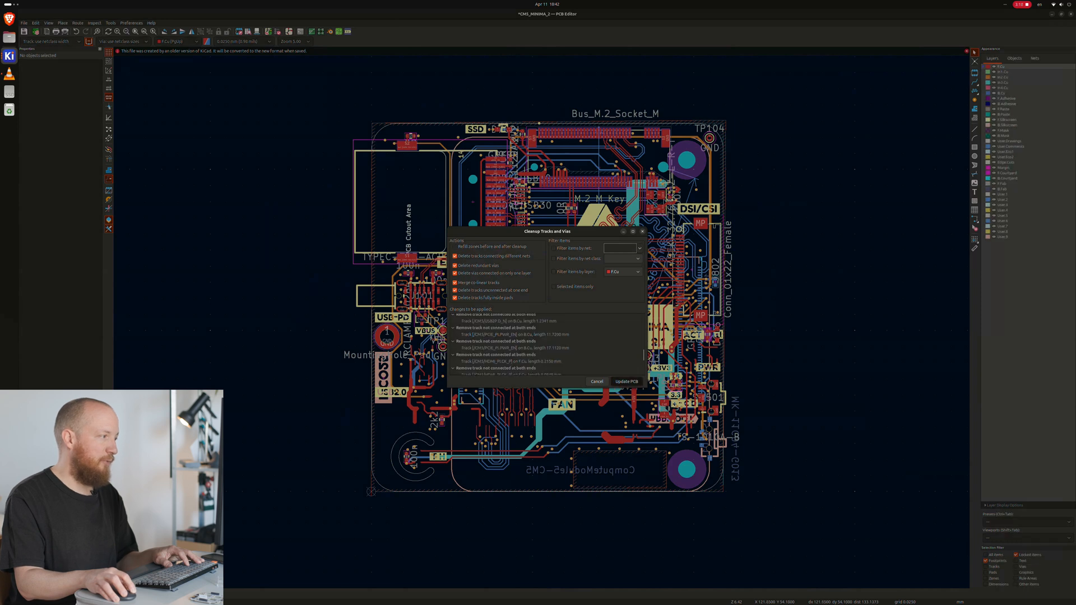
left_click(627, 381)
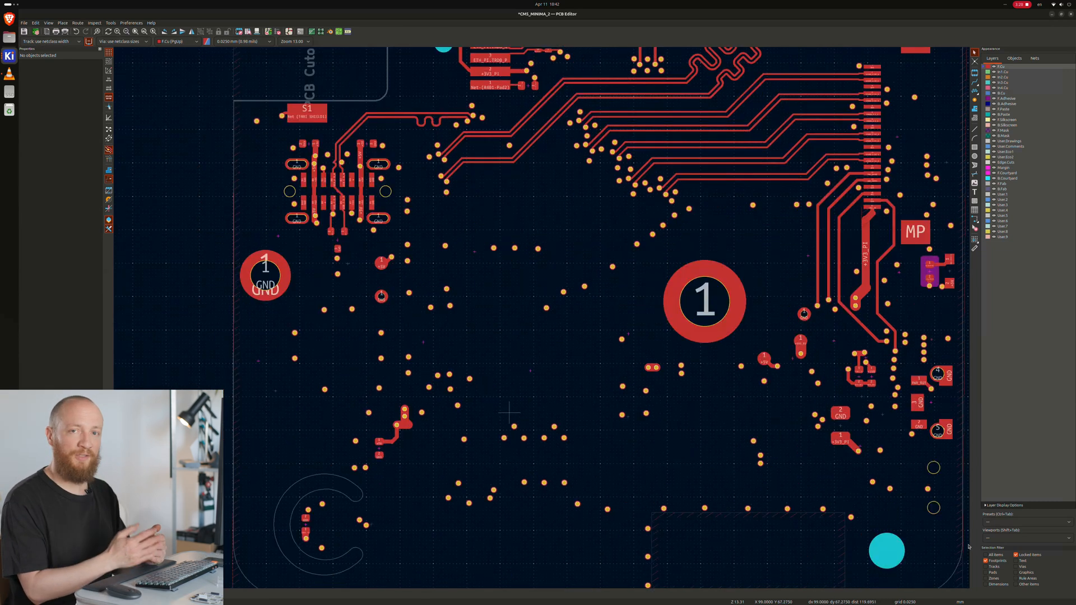
mouse_move(505, 539)
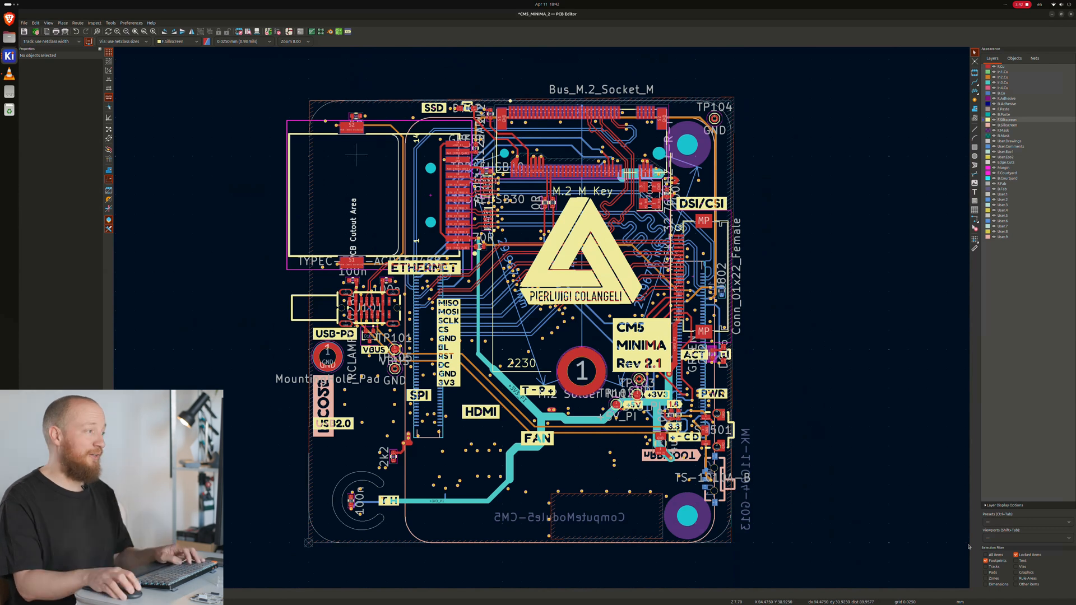
- Use Global Deletions to strip the board's loose silkscreen graphics, labels and logo
left_click(37, 15)
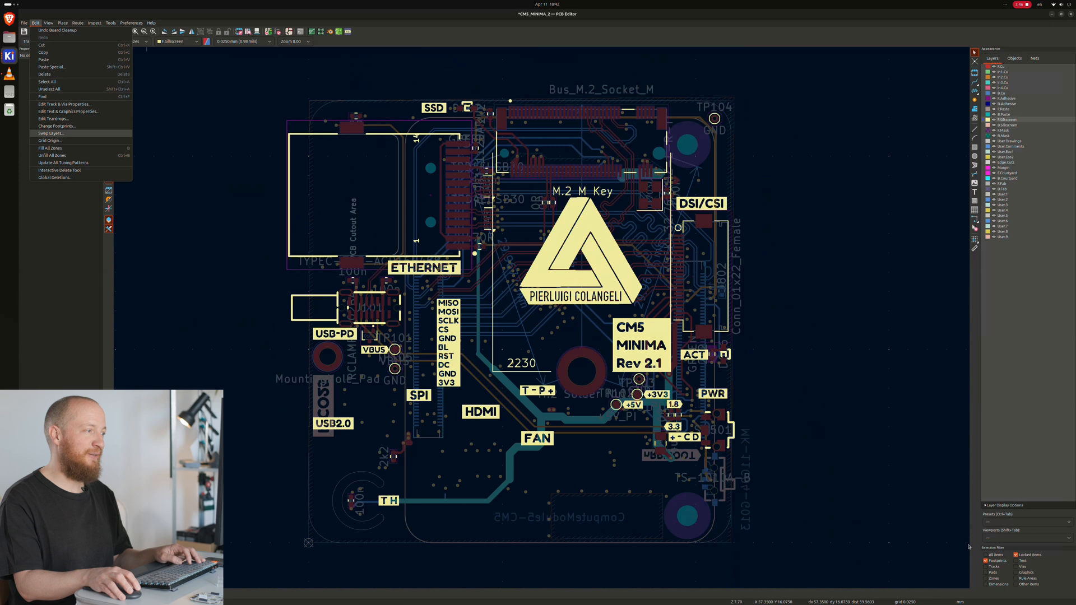
left_click(58, 170)
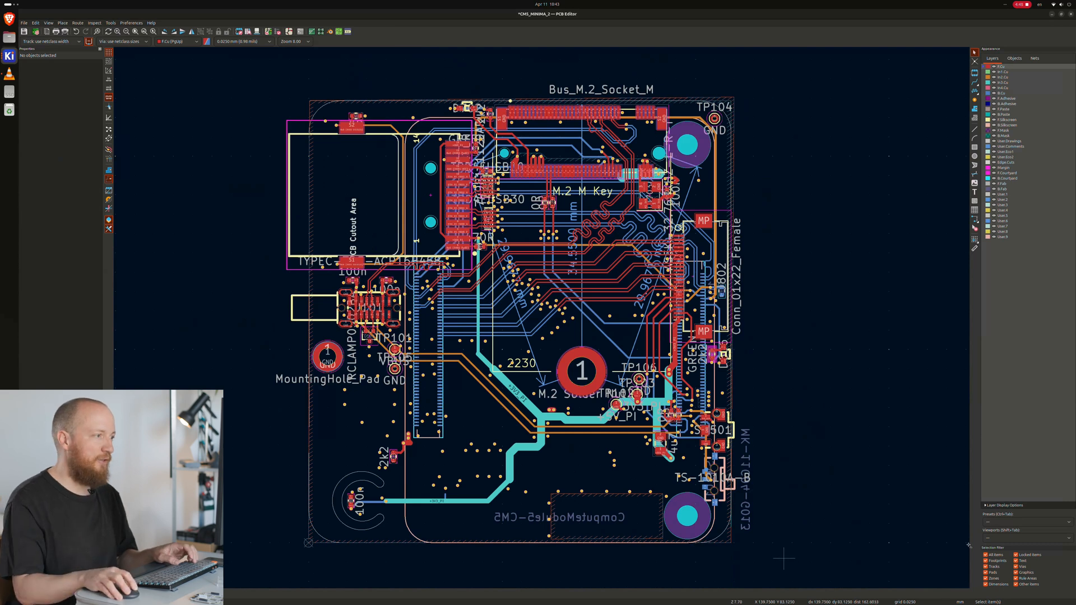
- Select all board items and rotate the whole layout 180° with Move Exactly
key("ctrl+a")
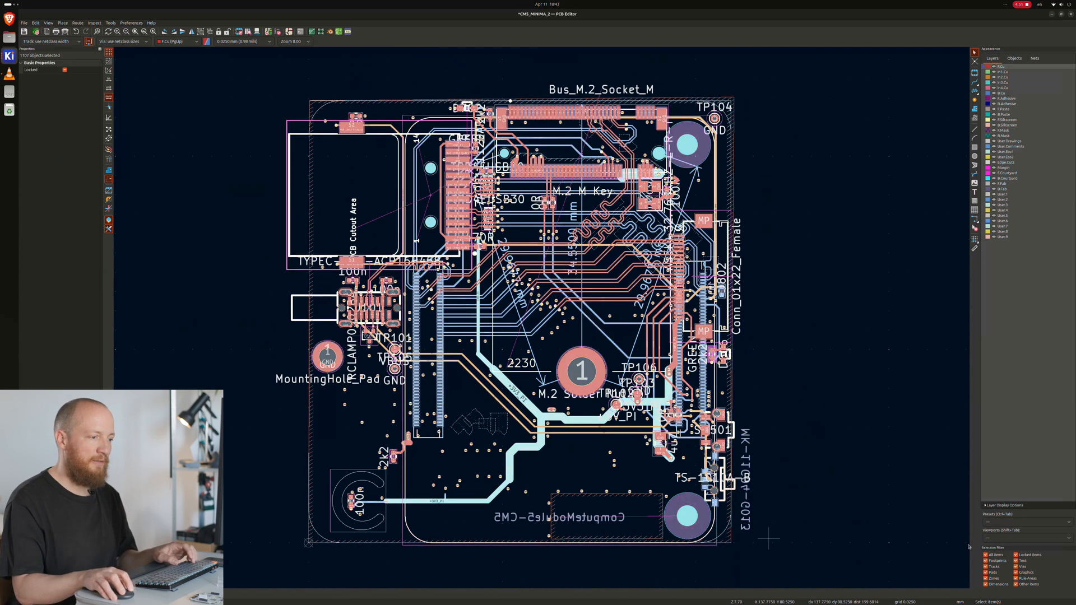
right_click(700, 285)
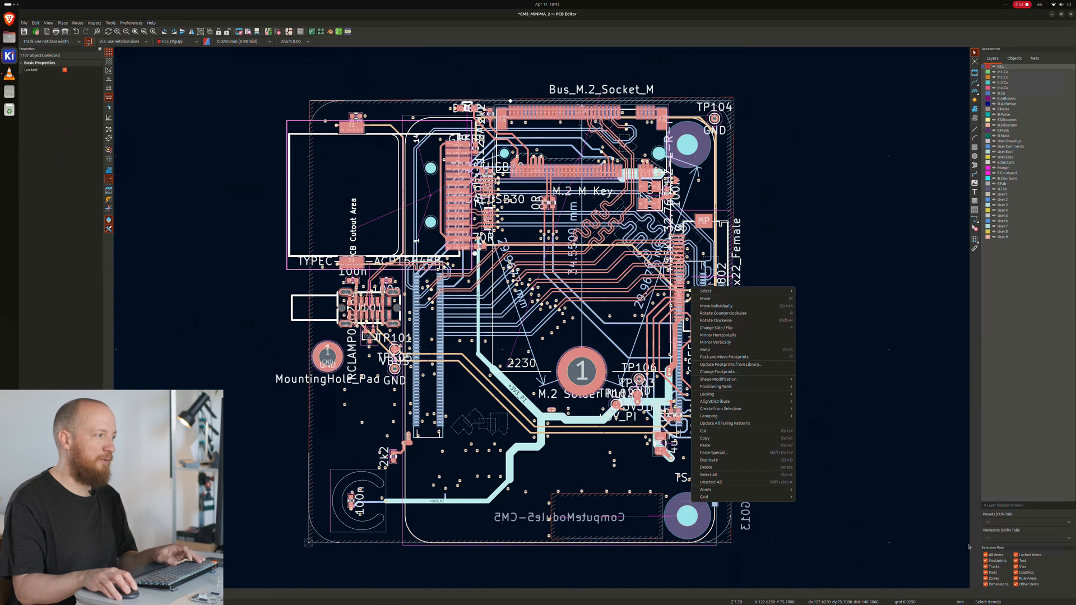
mouse_move(724, 395)
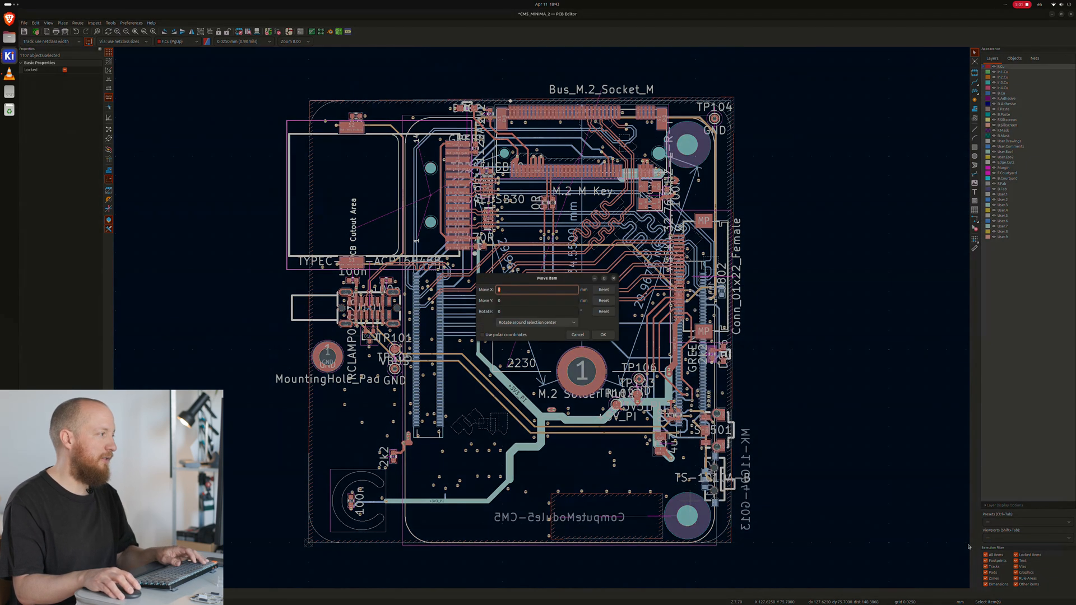
type("100")
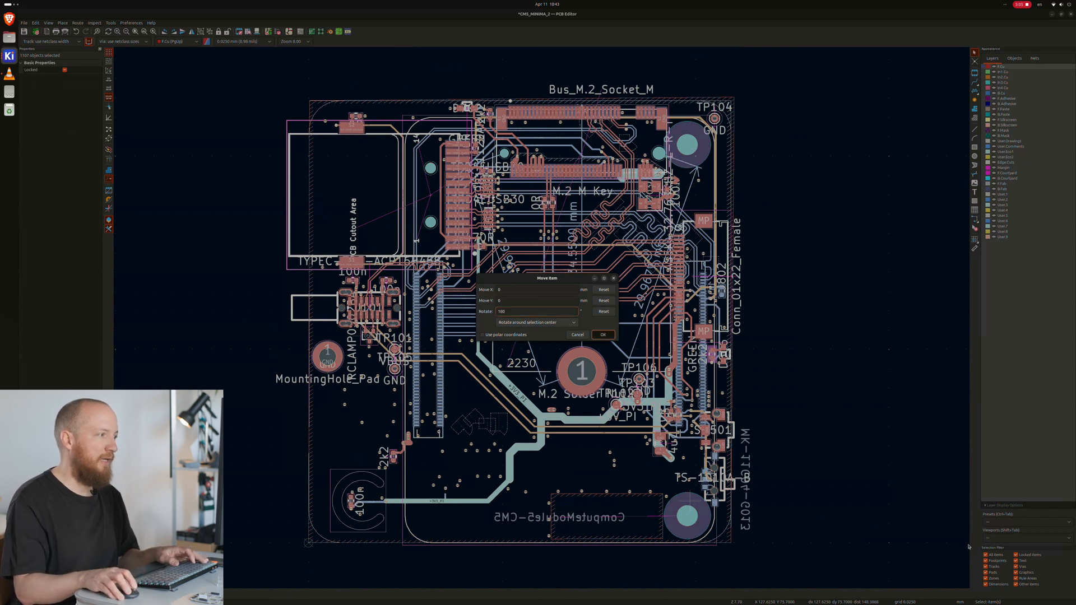
left_click(603, 334)
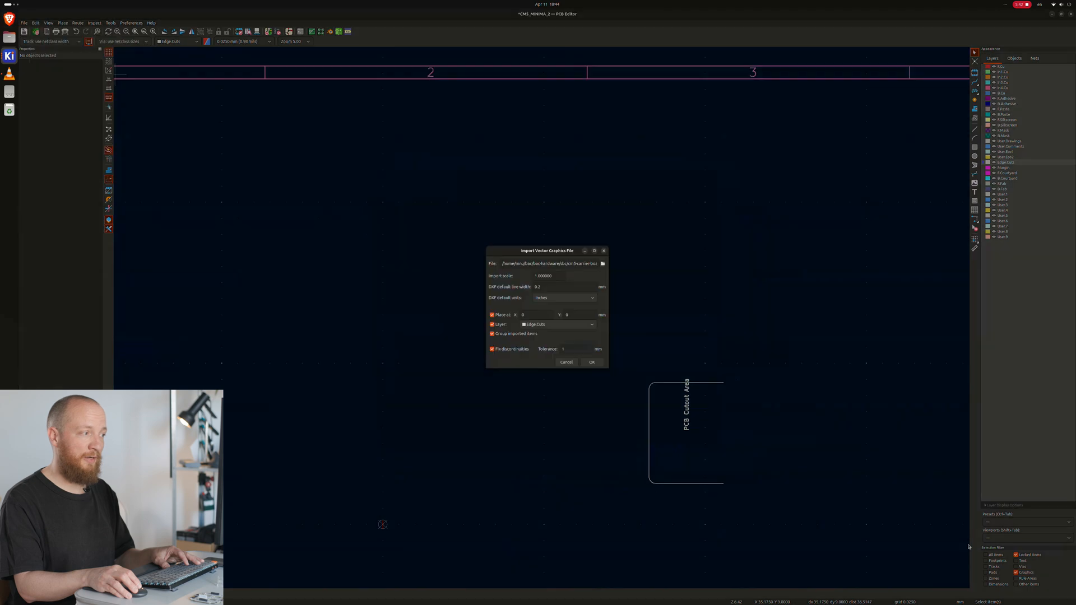
- Import the octagonal plate outline onto Edge.Cuts and place it around the rotated board
left_click(592, 362)
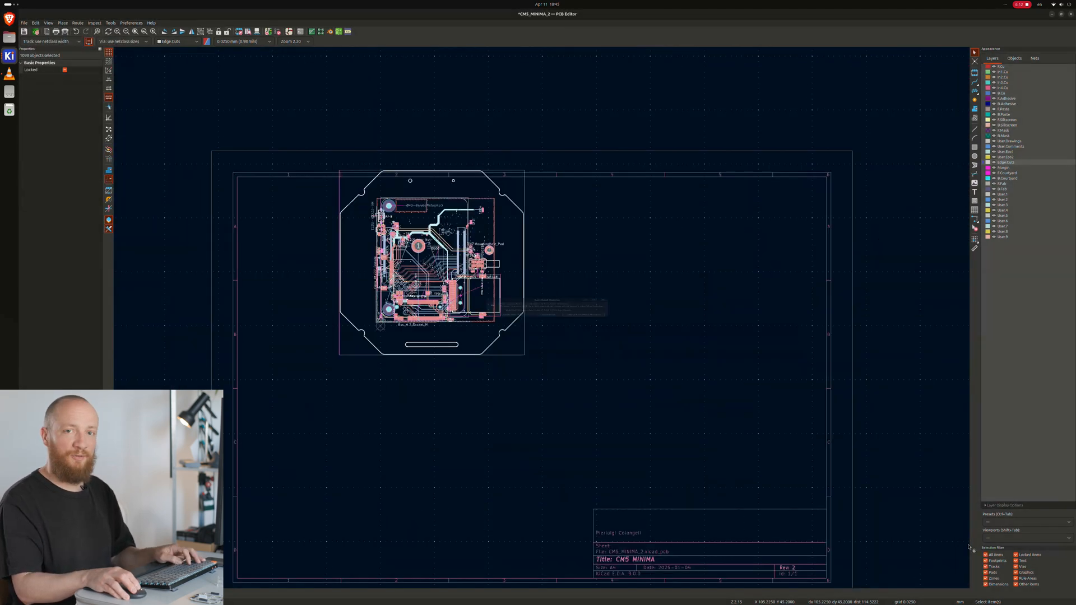
left_click_drag(430, 266, 490, 330)
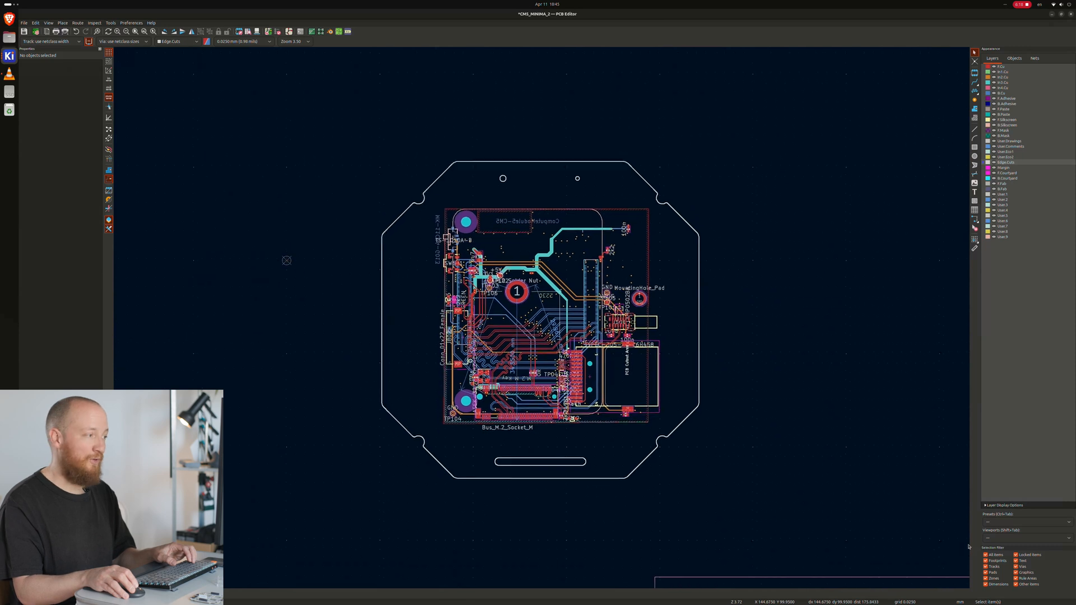
scroll("down", 3)
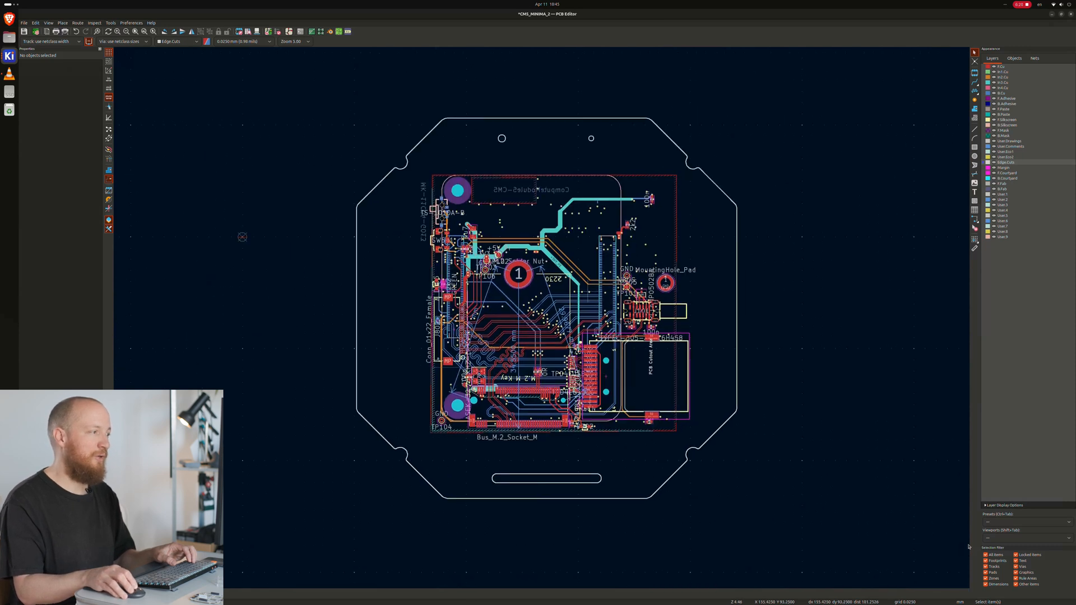
right_click(644, 323)
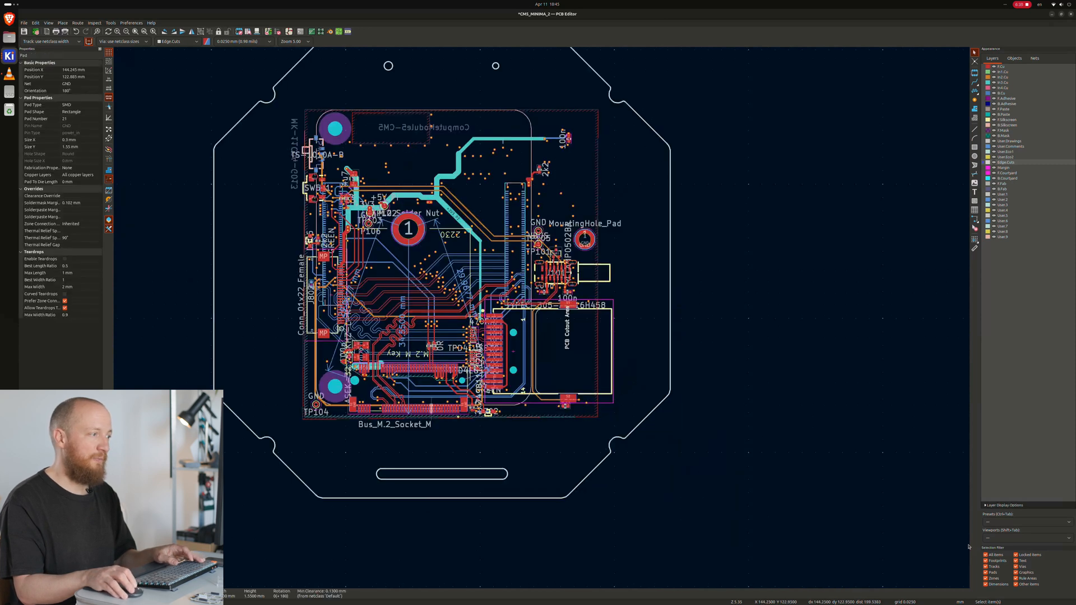
left_click(400, 321)
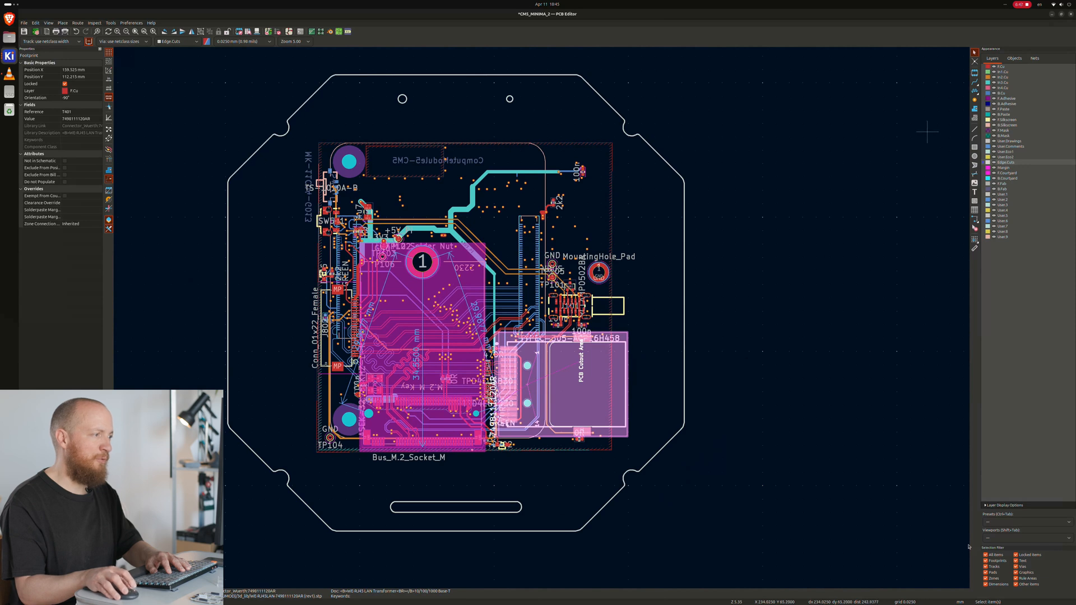
mouse_move(713, 381)
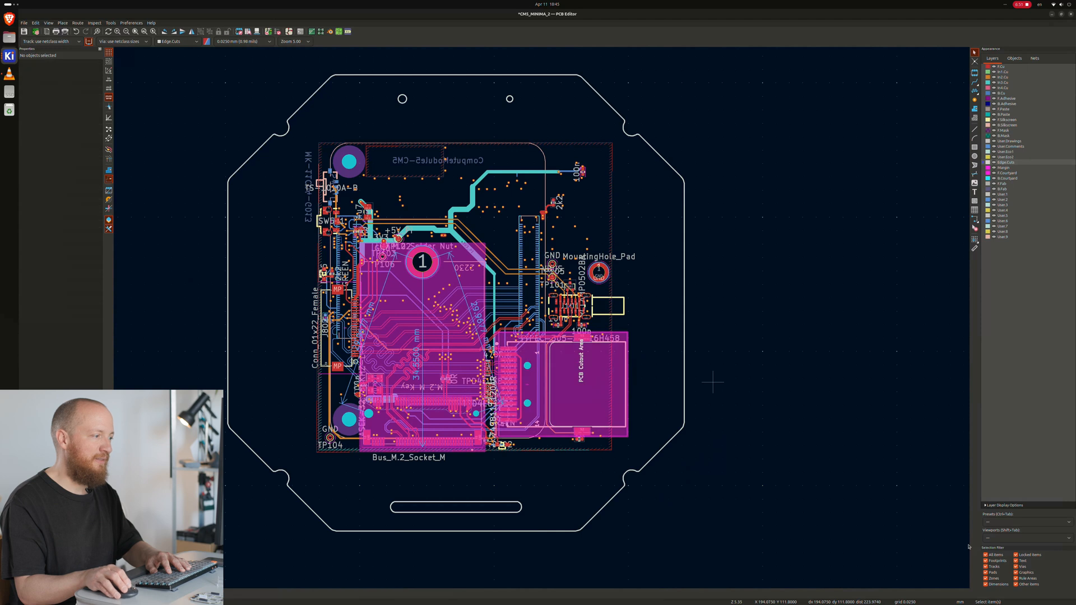
left_click(1015, 58)
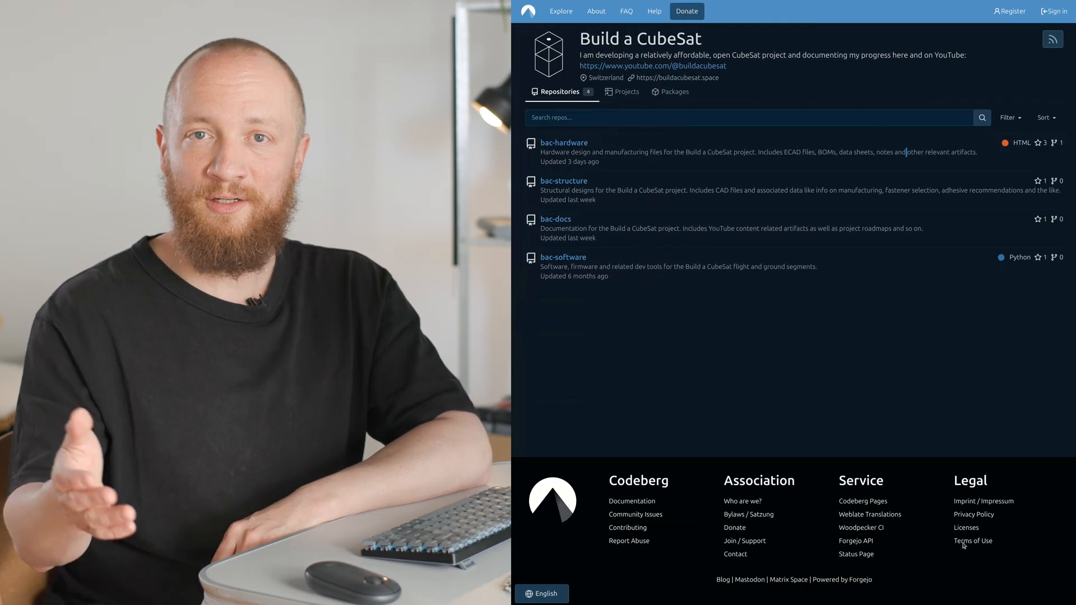
- Browse the bac-hardware repository, its releases and the README board tables
left_click(563, 143)
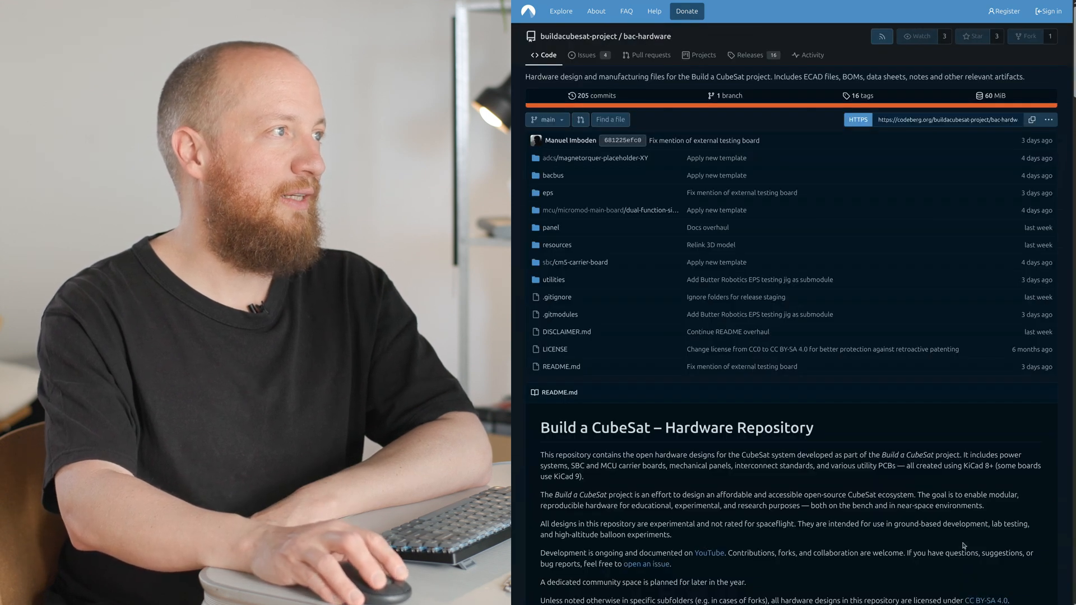
left_click(751, 55)
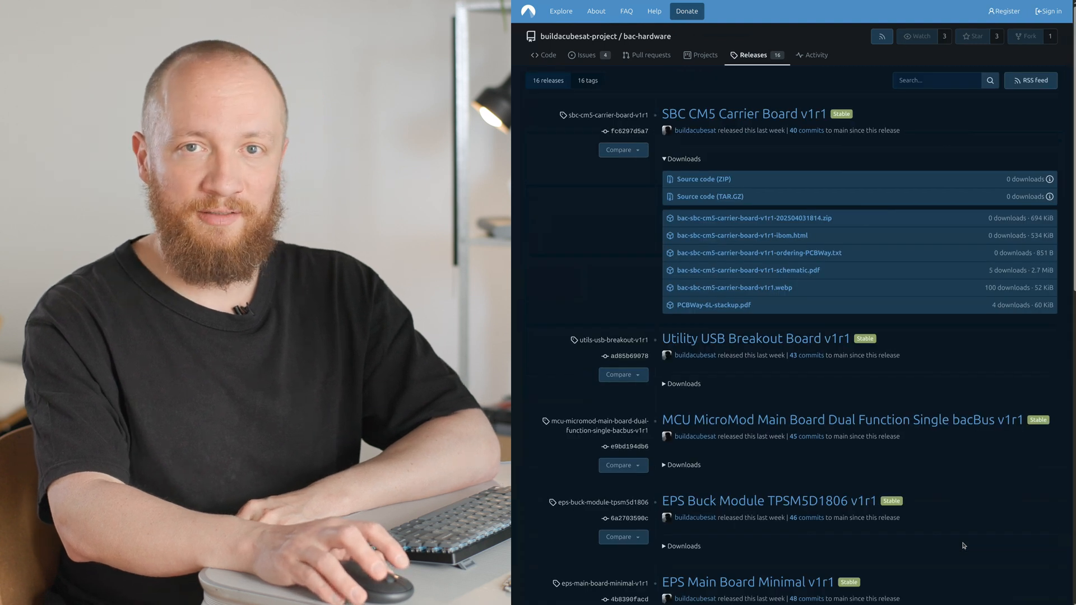
scroll("down", 3)
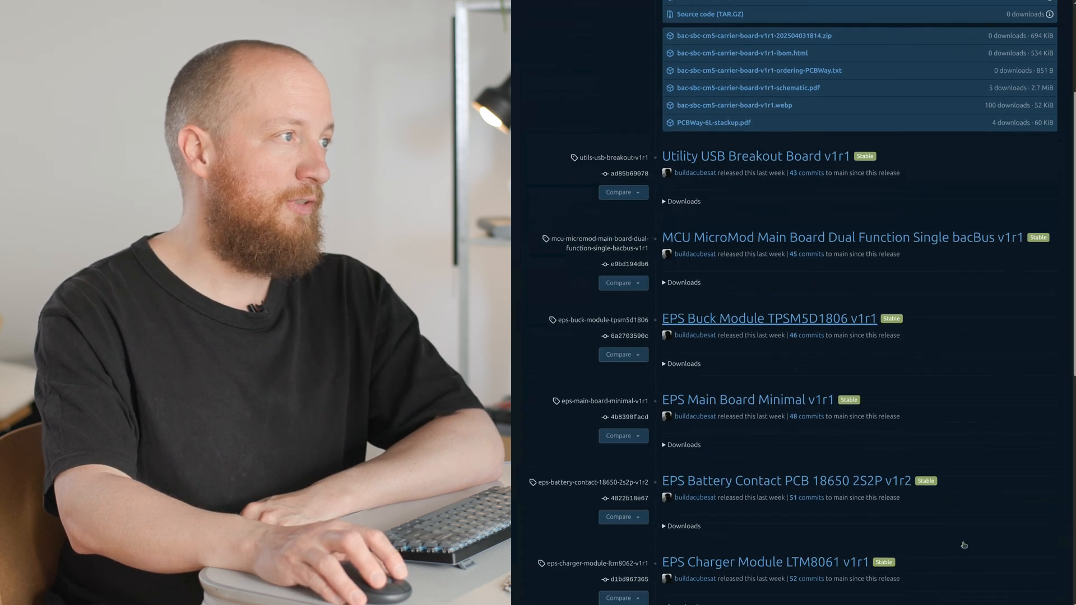
scroll("down", 3)
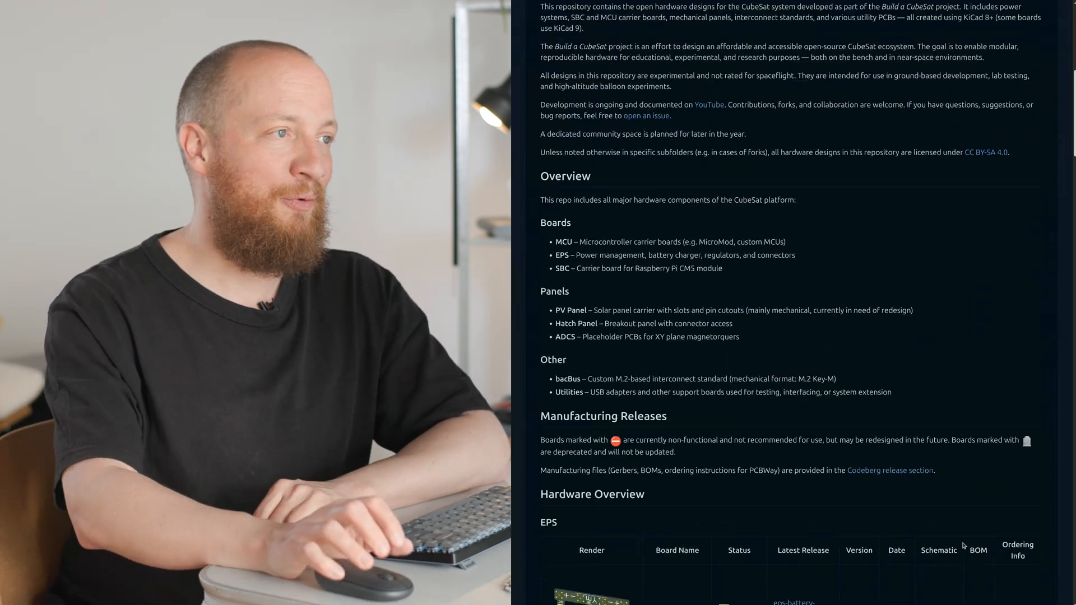
scroll("down", 3)
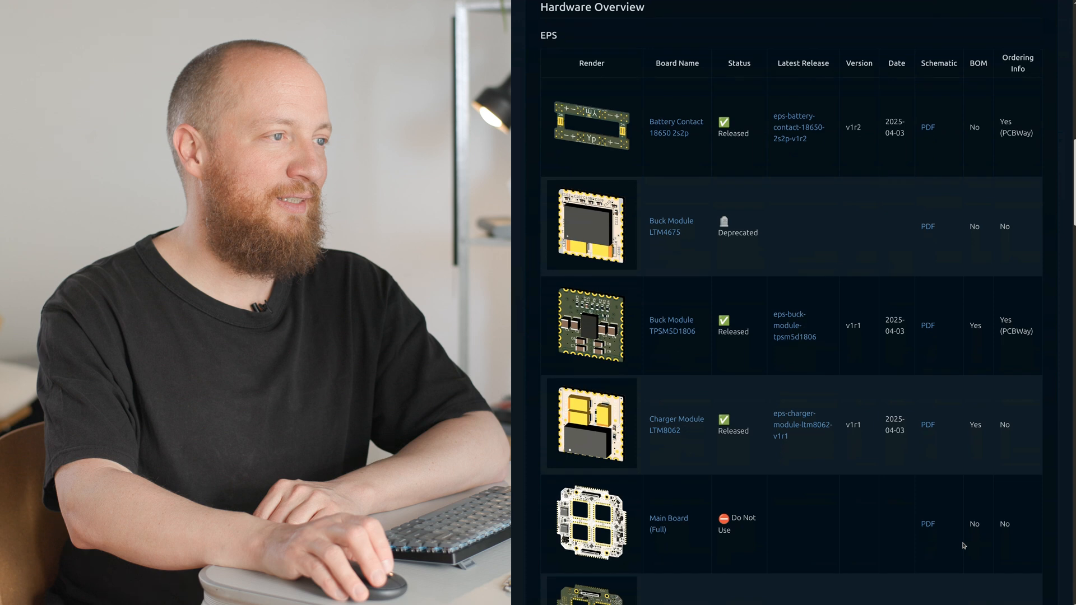
scroll("down", 3)
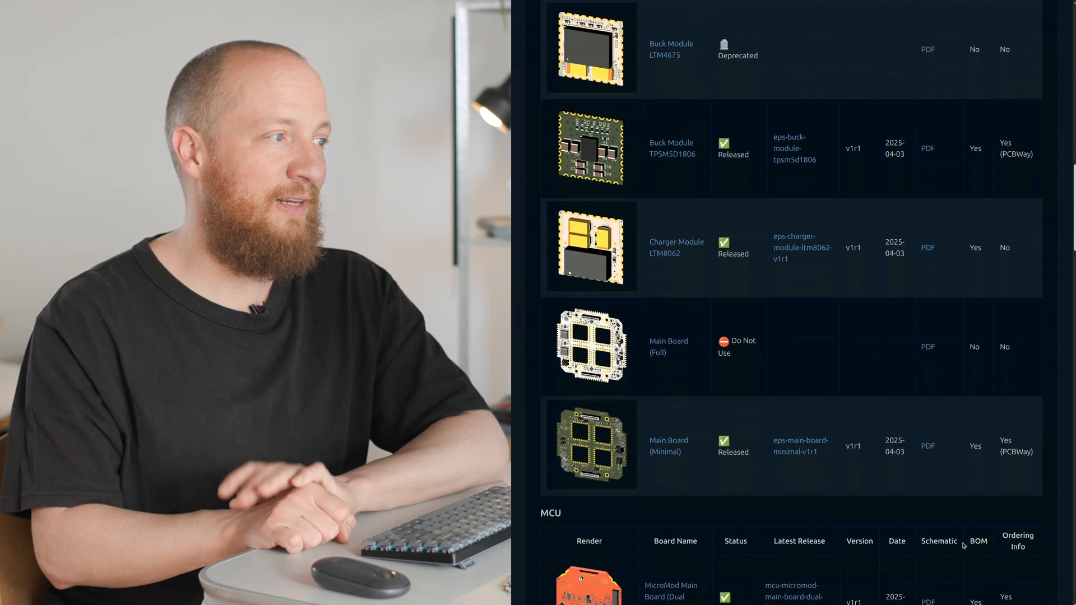
scroll("down", 3)
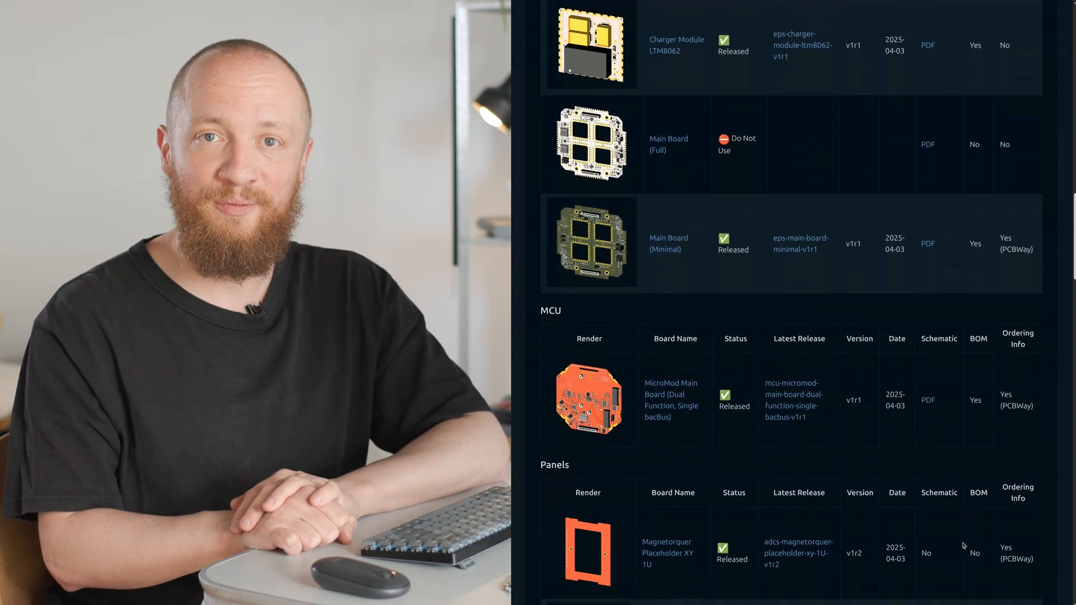
scroll("down", 3)
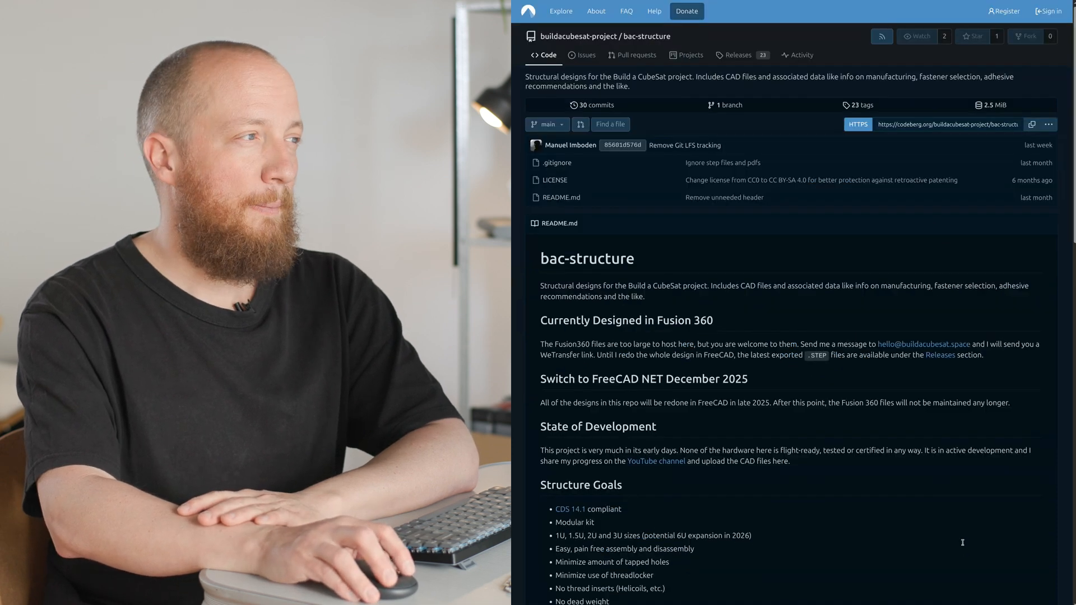
- Browse the bac-structure releases list, including the EPS Heatsink and Rails downloads
left_click(737, 55)
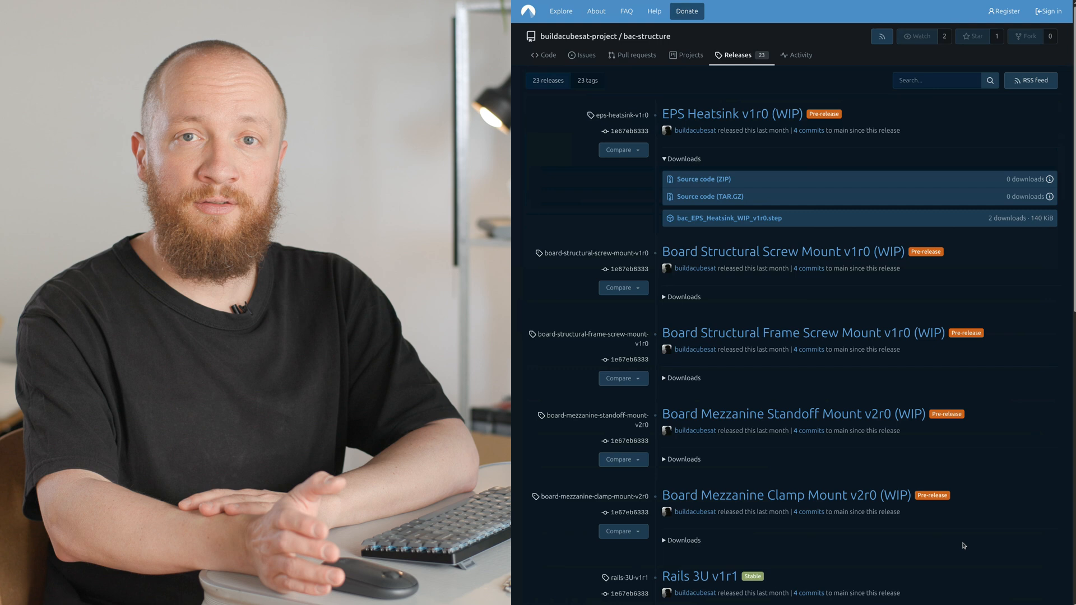
scroll("down", 3)
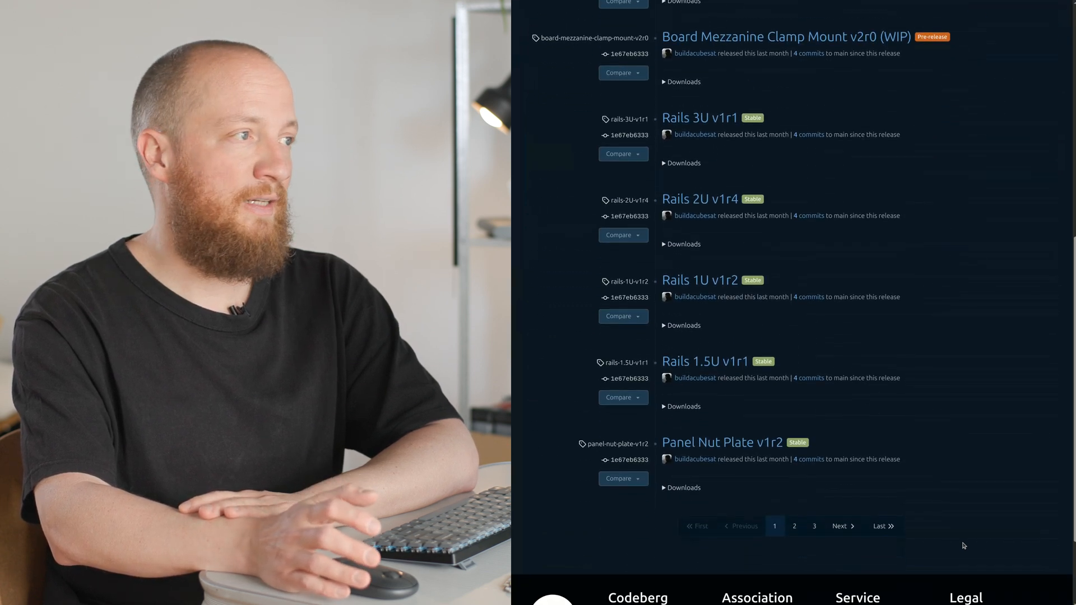
scroll("down", 3)
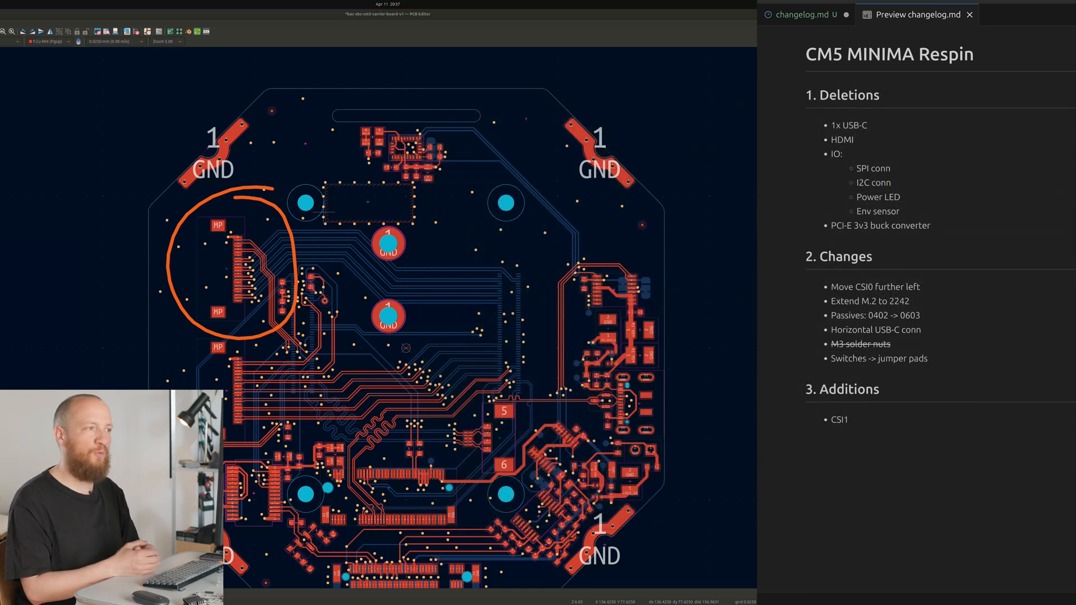
left_click_drag(368, 254, 487, 280)
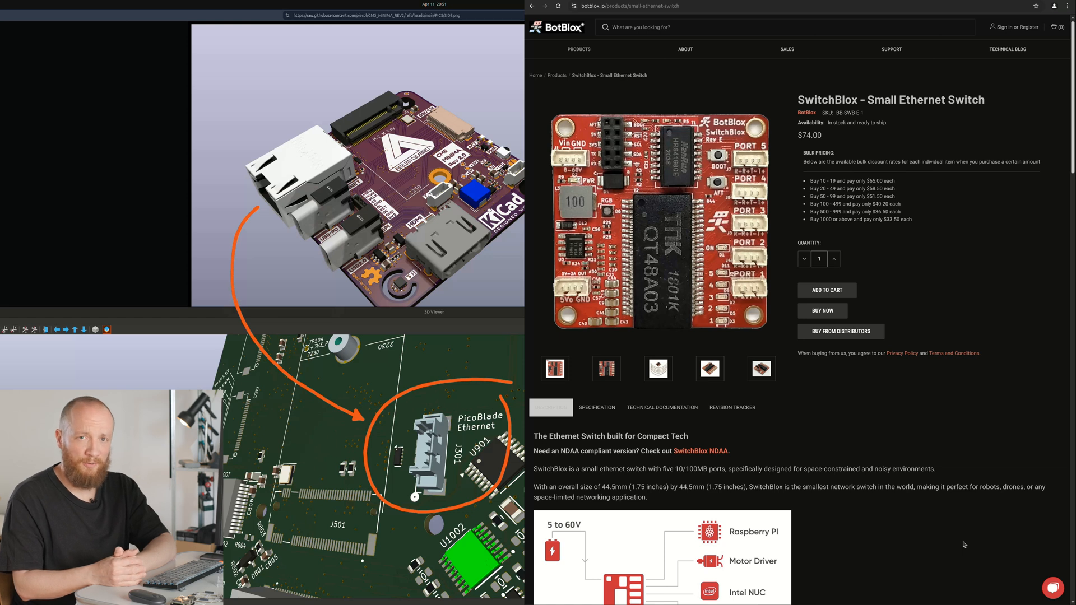
scroll("down", 3)
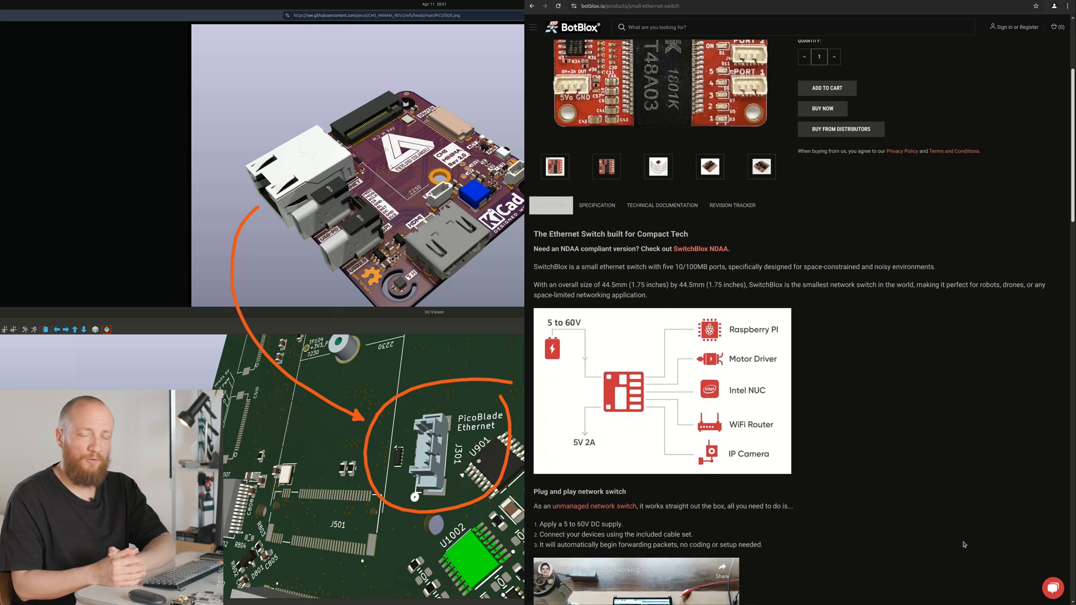
scroll("down", 3)
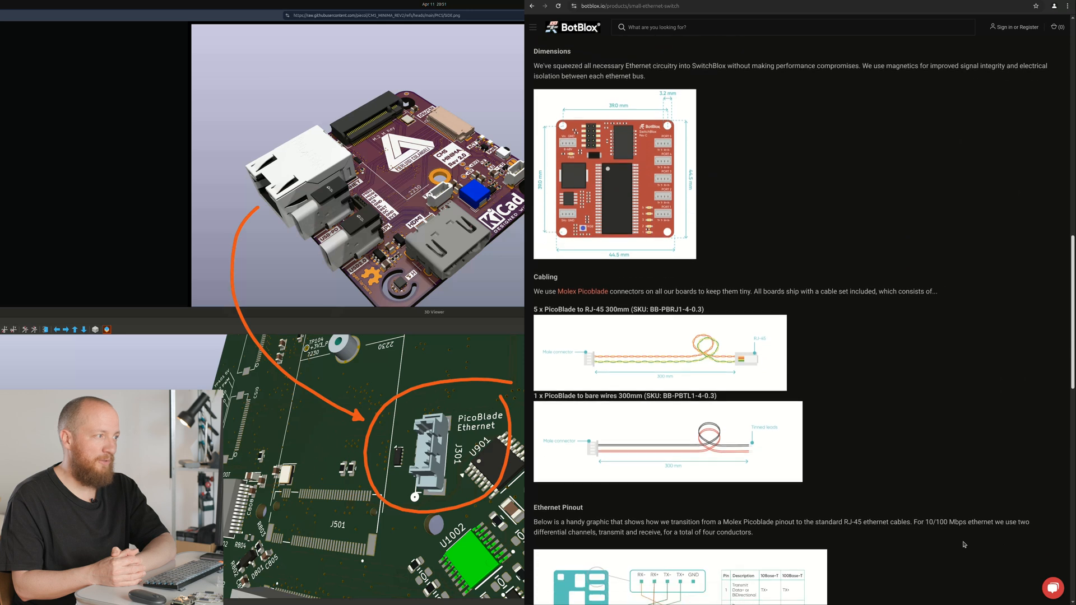
scroll("down", 3)
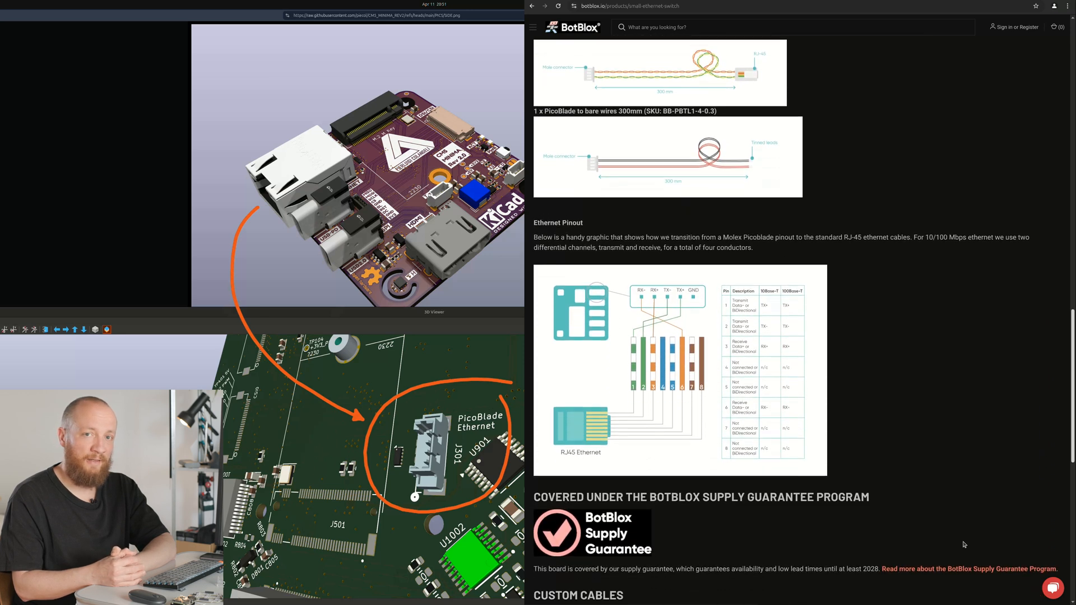
scroll("down", 3)
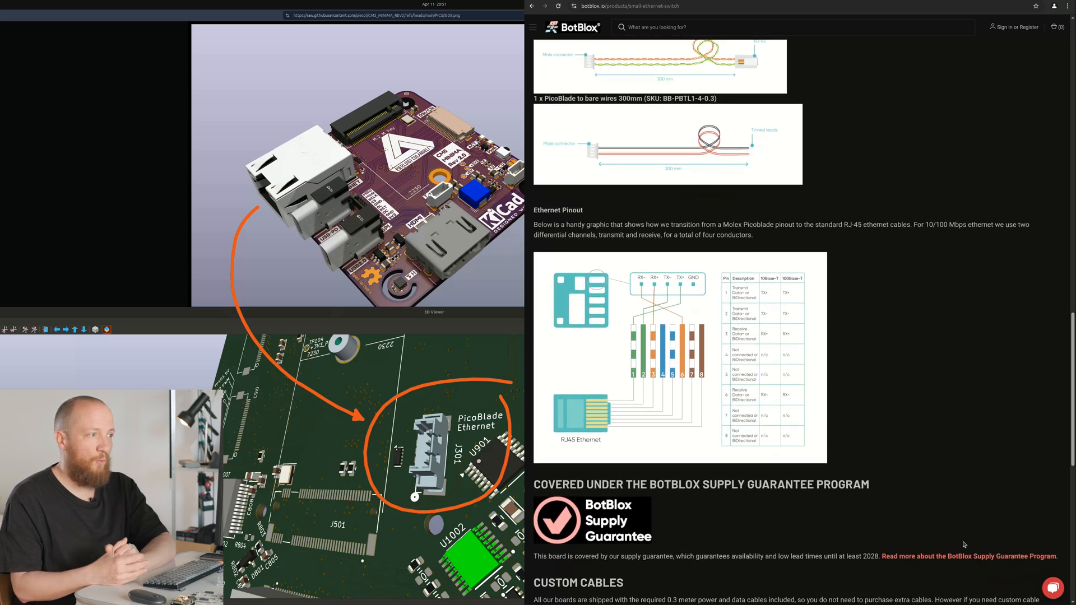
left_click_drag(535, 209, 751, 234)
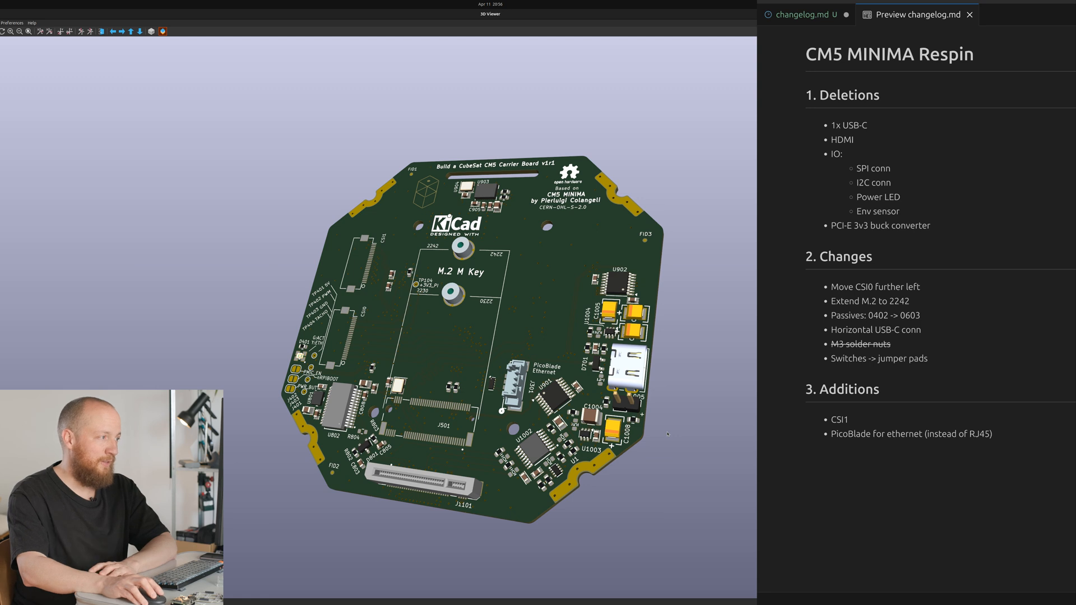
- Add the MCP251863T-H/SS CAN controller/transceiver and BNO086 IMU entries under Additions
type("CAN controller/transceiver: MCP251863T-H/SS")
type("bacBus M.2 connectors: MDT350M01001VT")
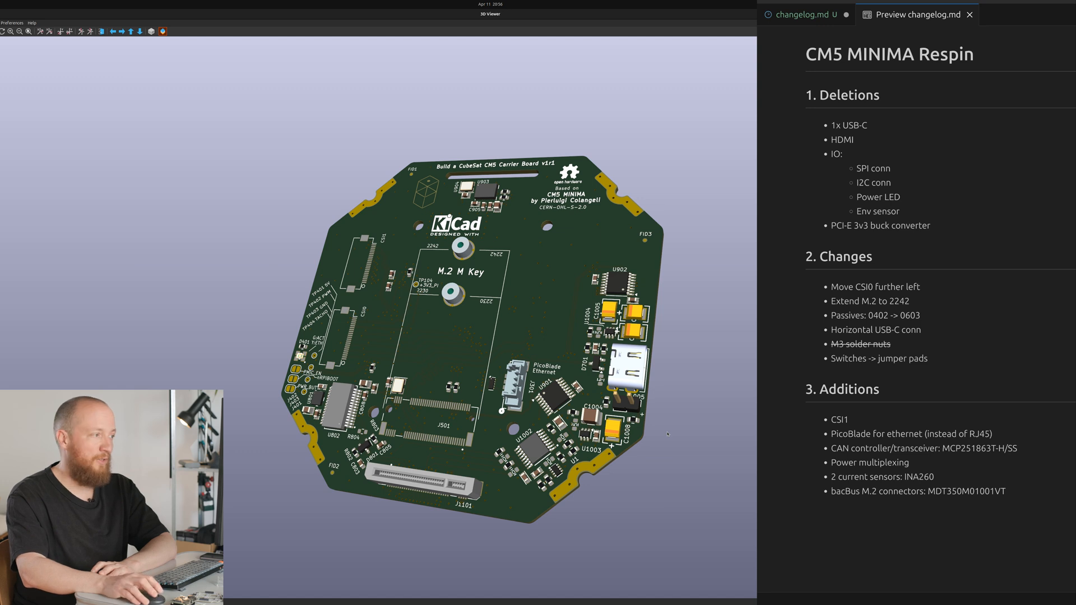
type("IMU: BNO086")
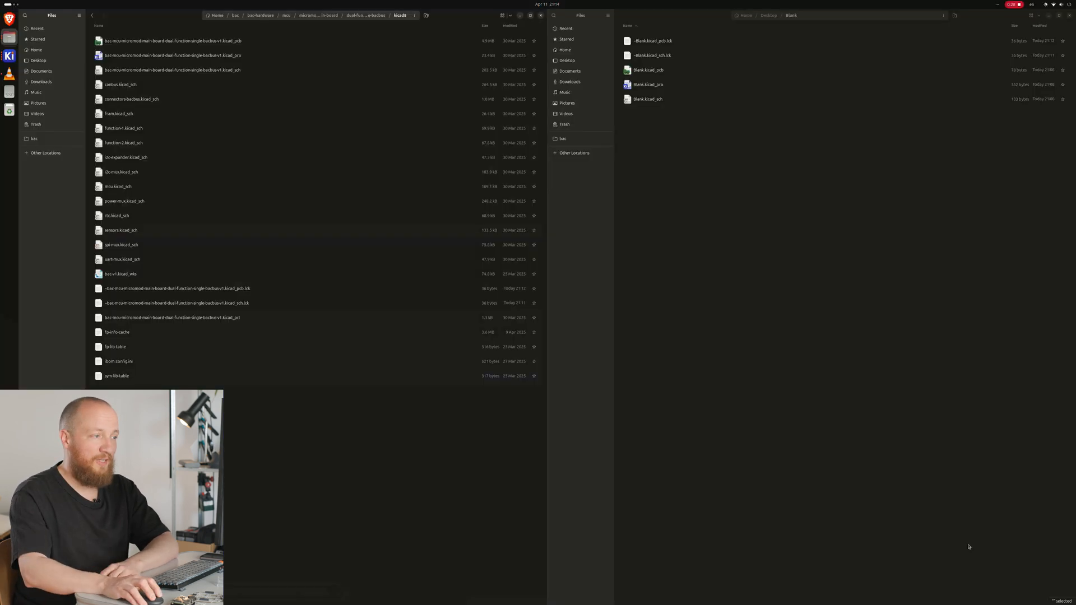
- Show the mcu-micromod main board kicad folder beside the Blank project folder
left_click(121, 230)
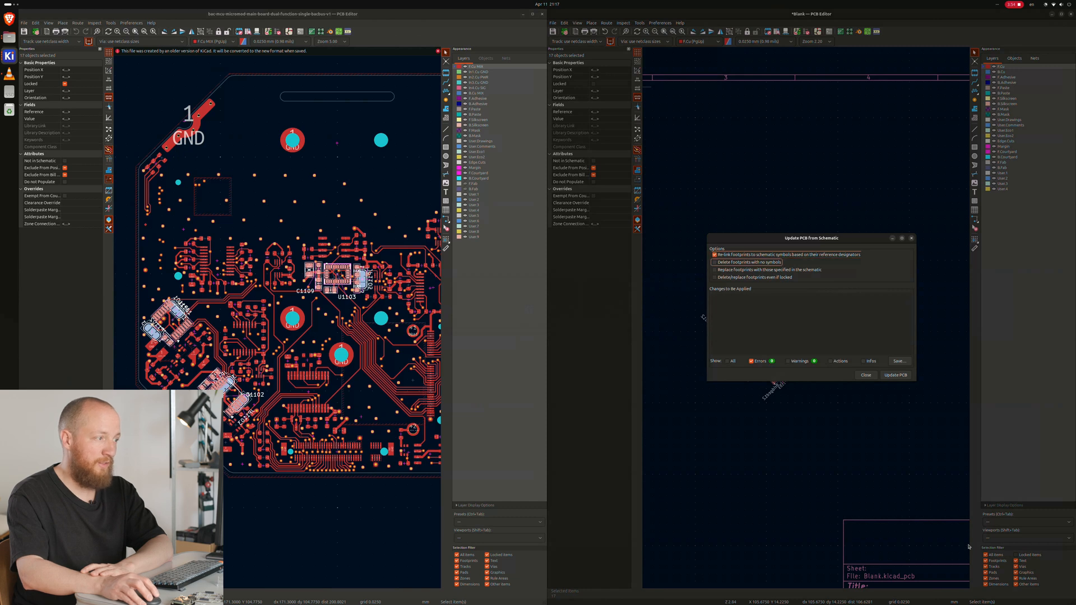
- Run Update PCB from Schematic on the blank board with footprint re-linking enabled
left_click(865, 374)
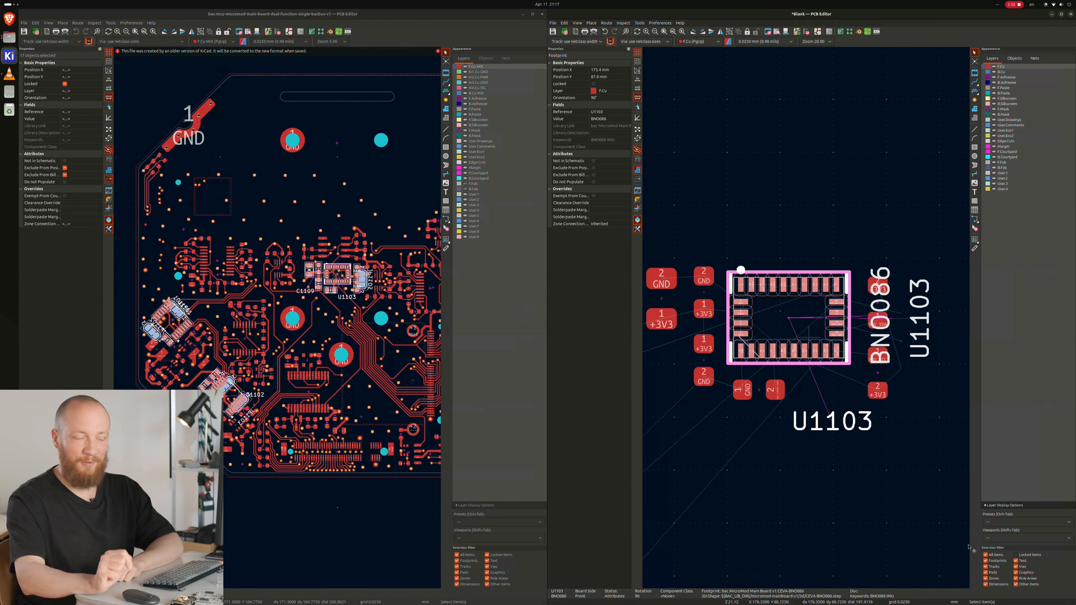
- Switch from the blank board with U1103 placed to the Schematic Editor window
key("alt+Tab")
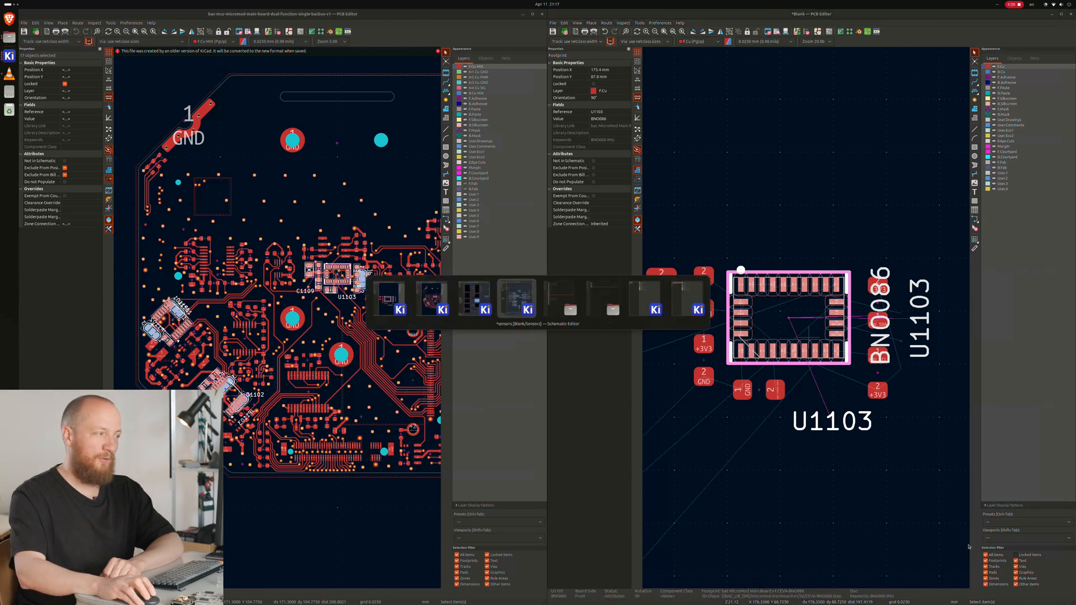